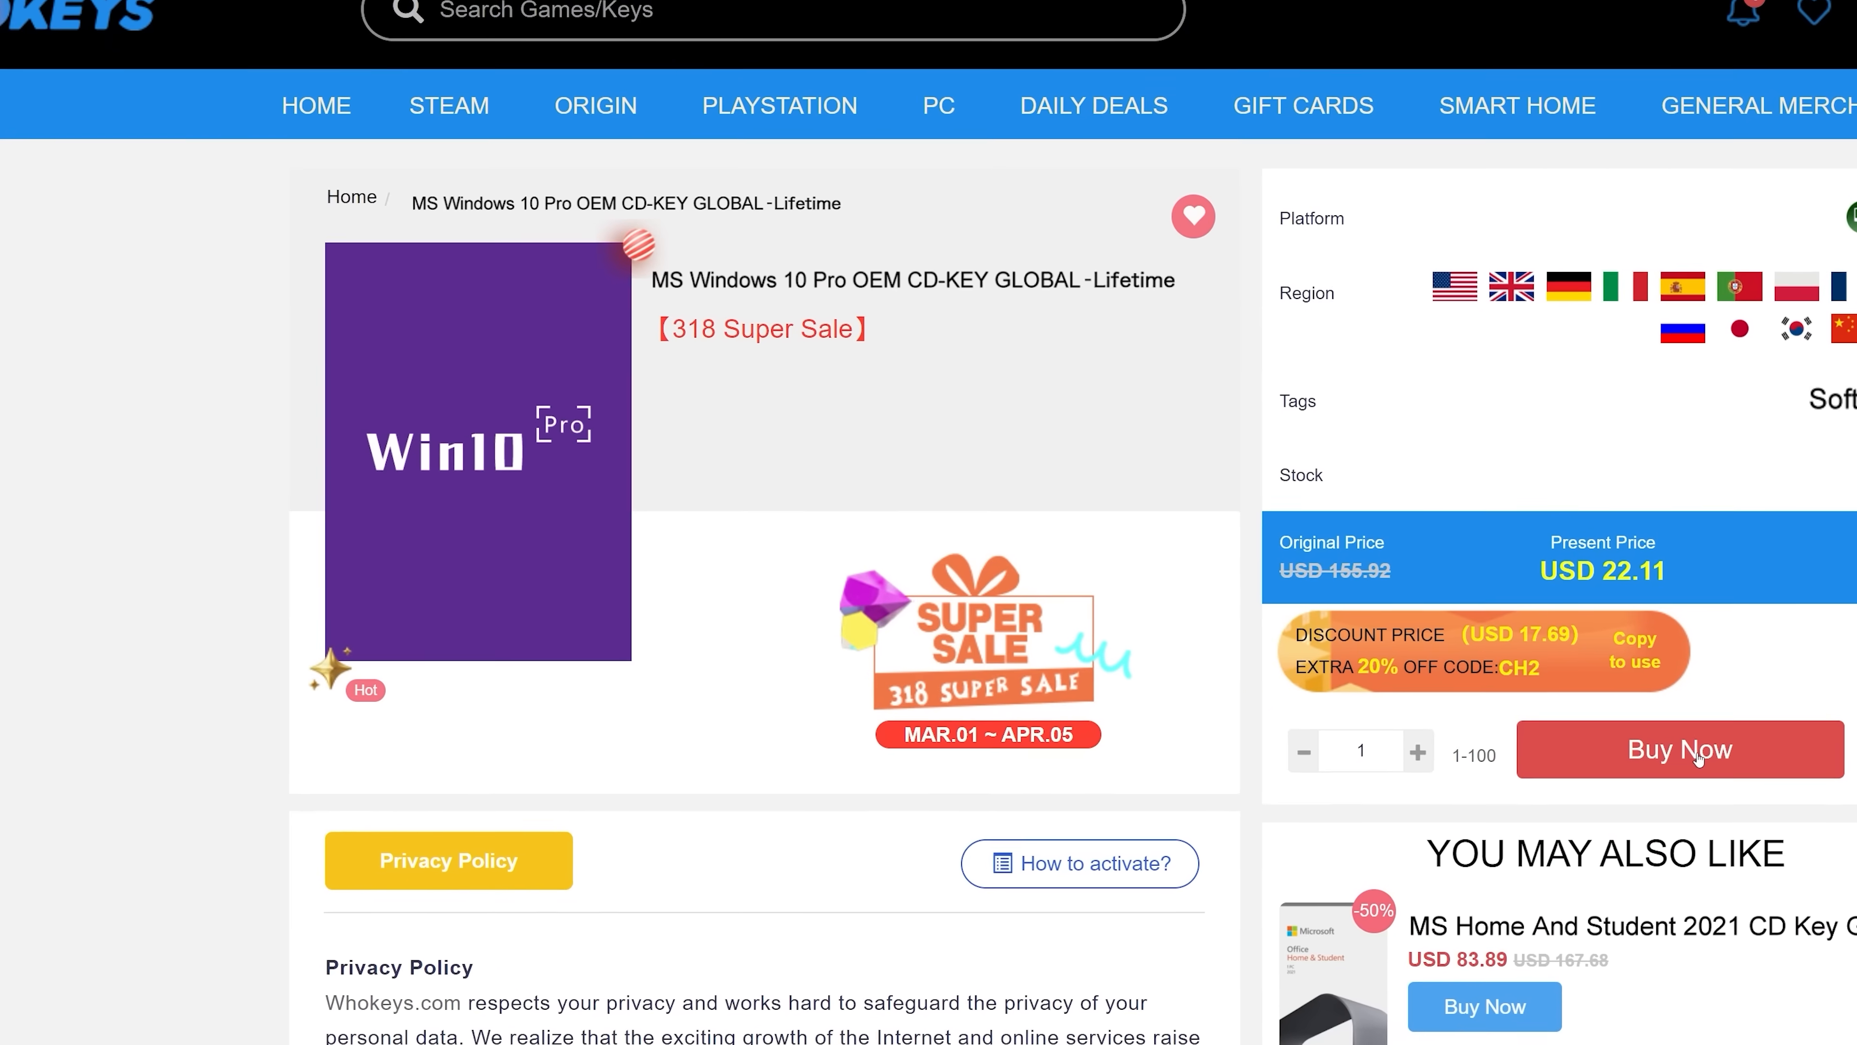
Buy the Windows 10 Pro key on WhoKeys and submit it via Change product key in Activation settings
click(1678, 749)
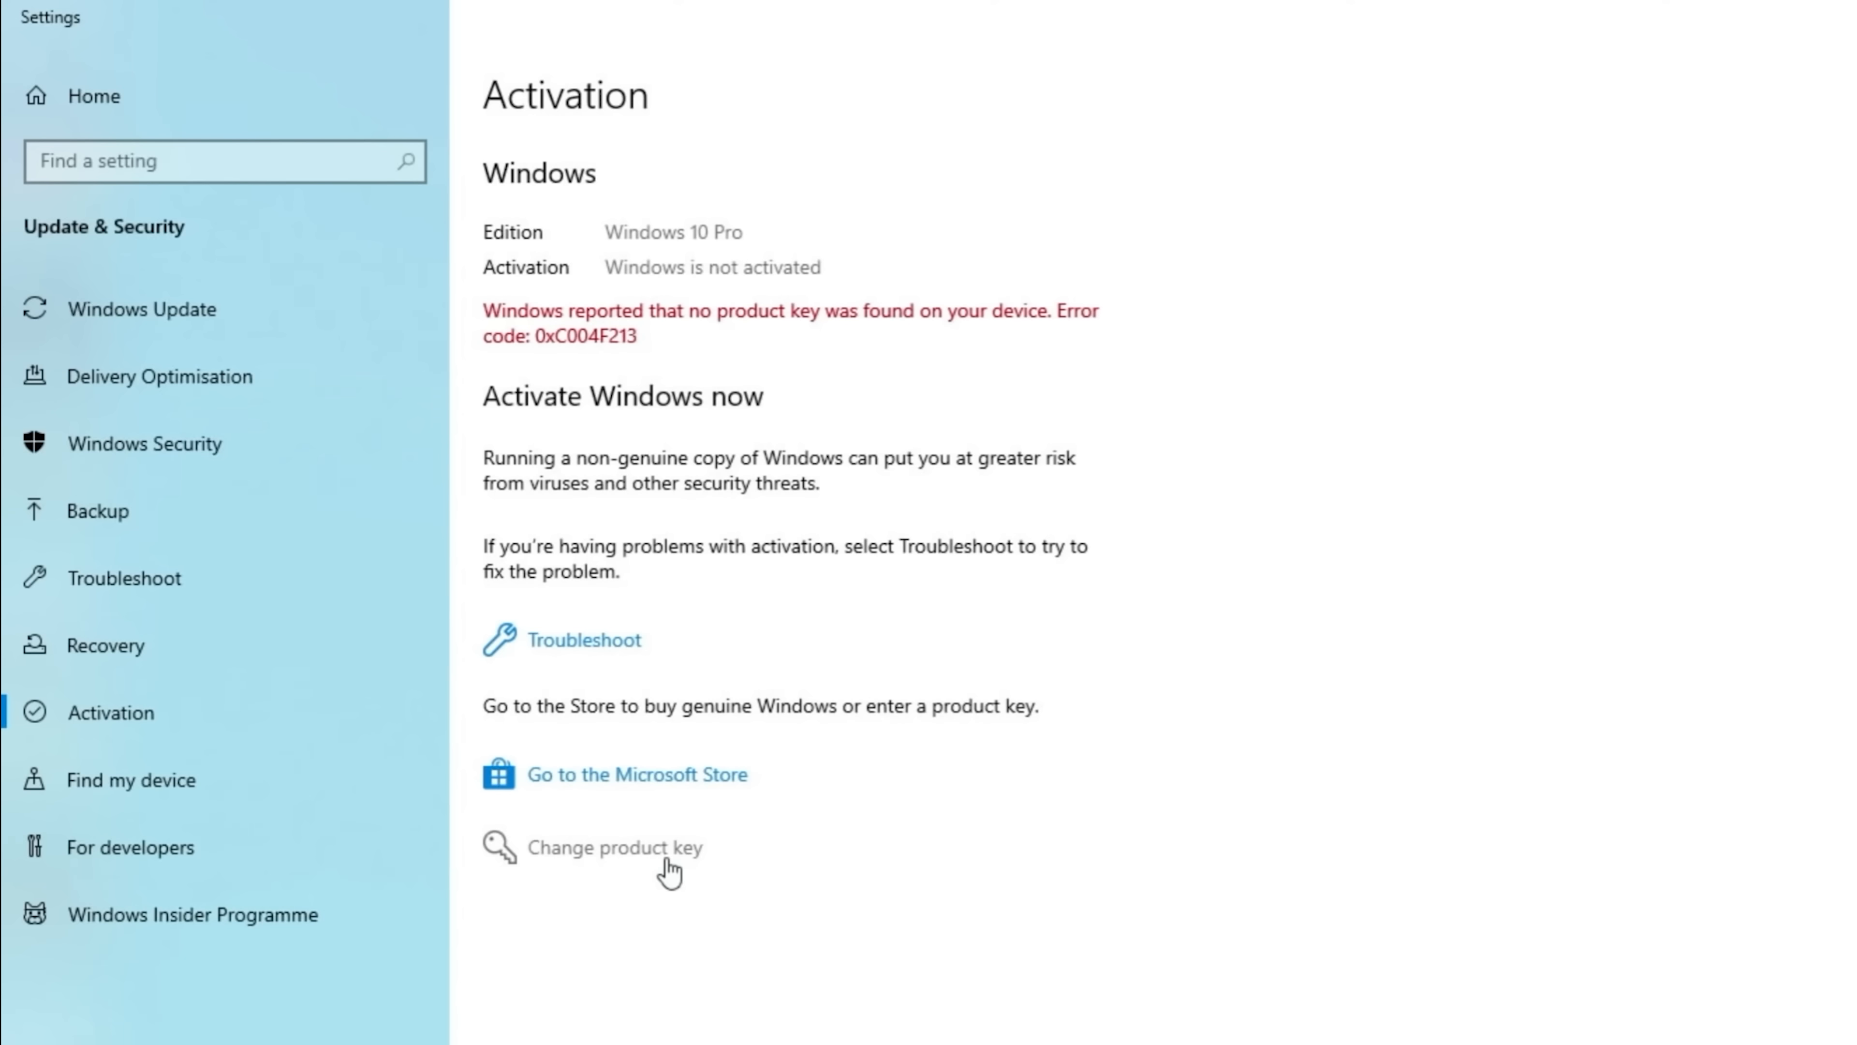
click(641, 847)
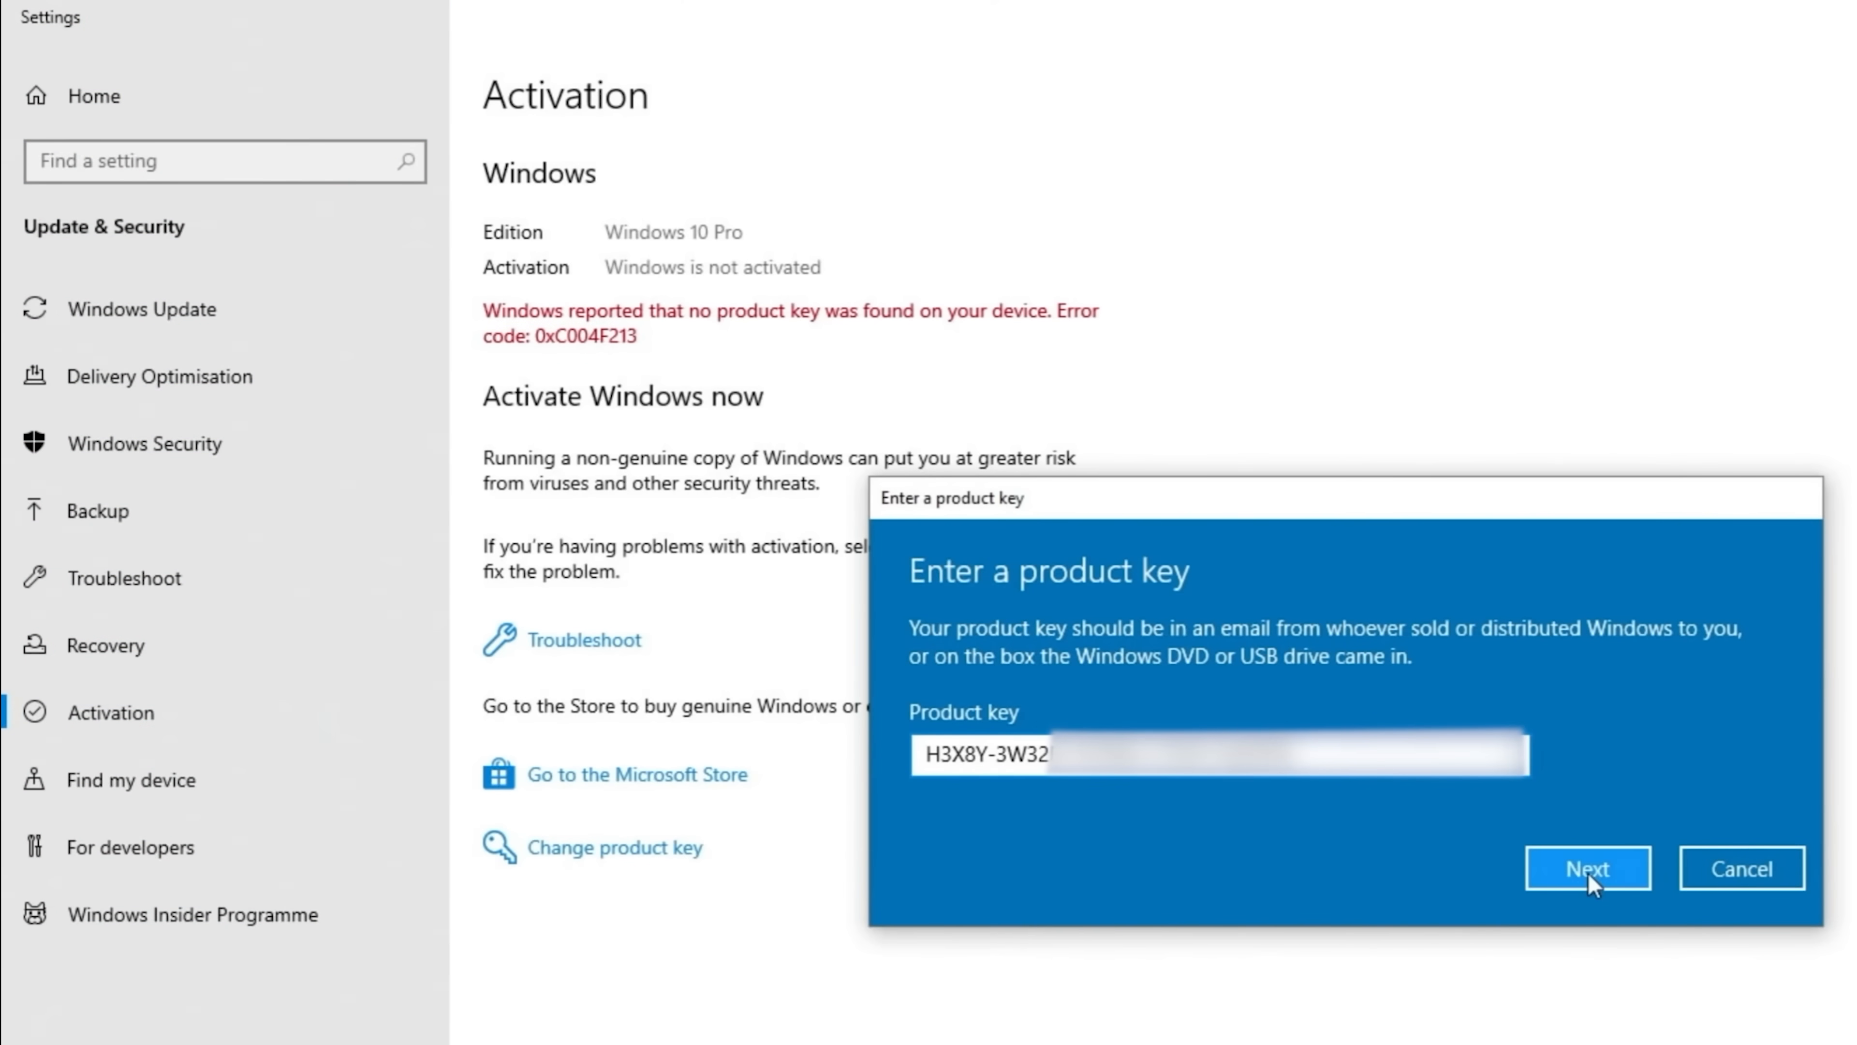
click(1588, 866)
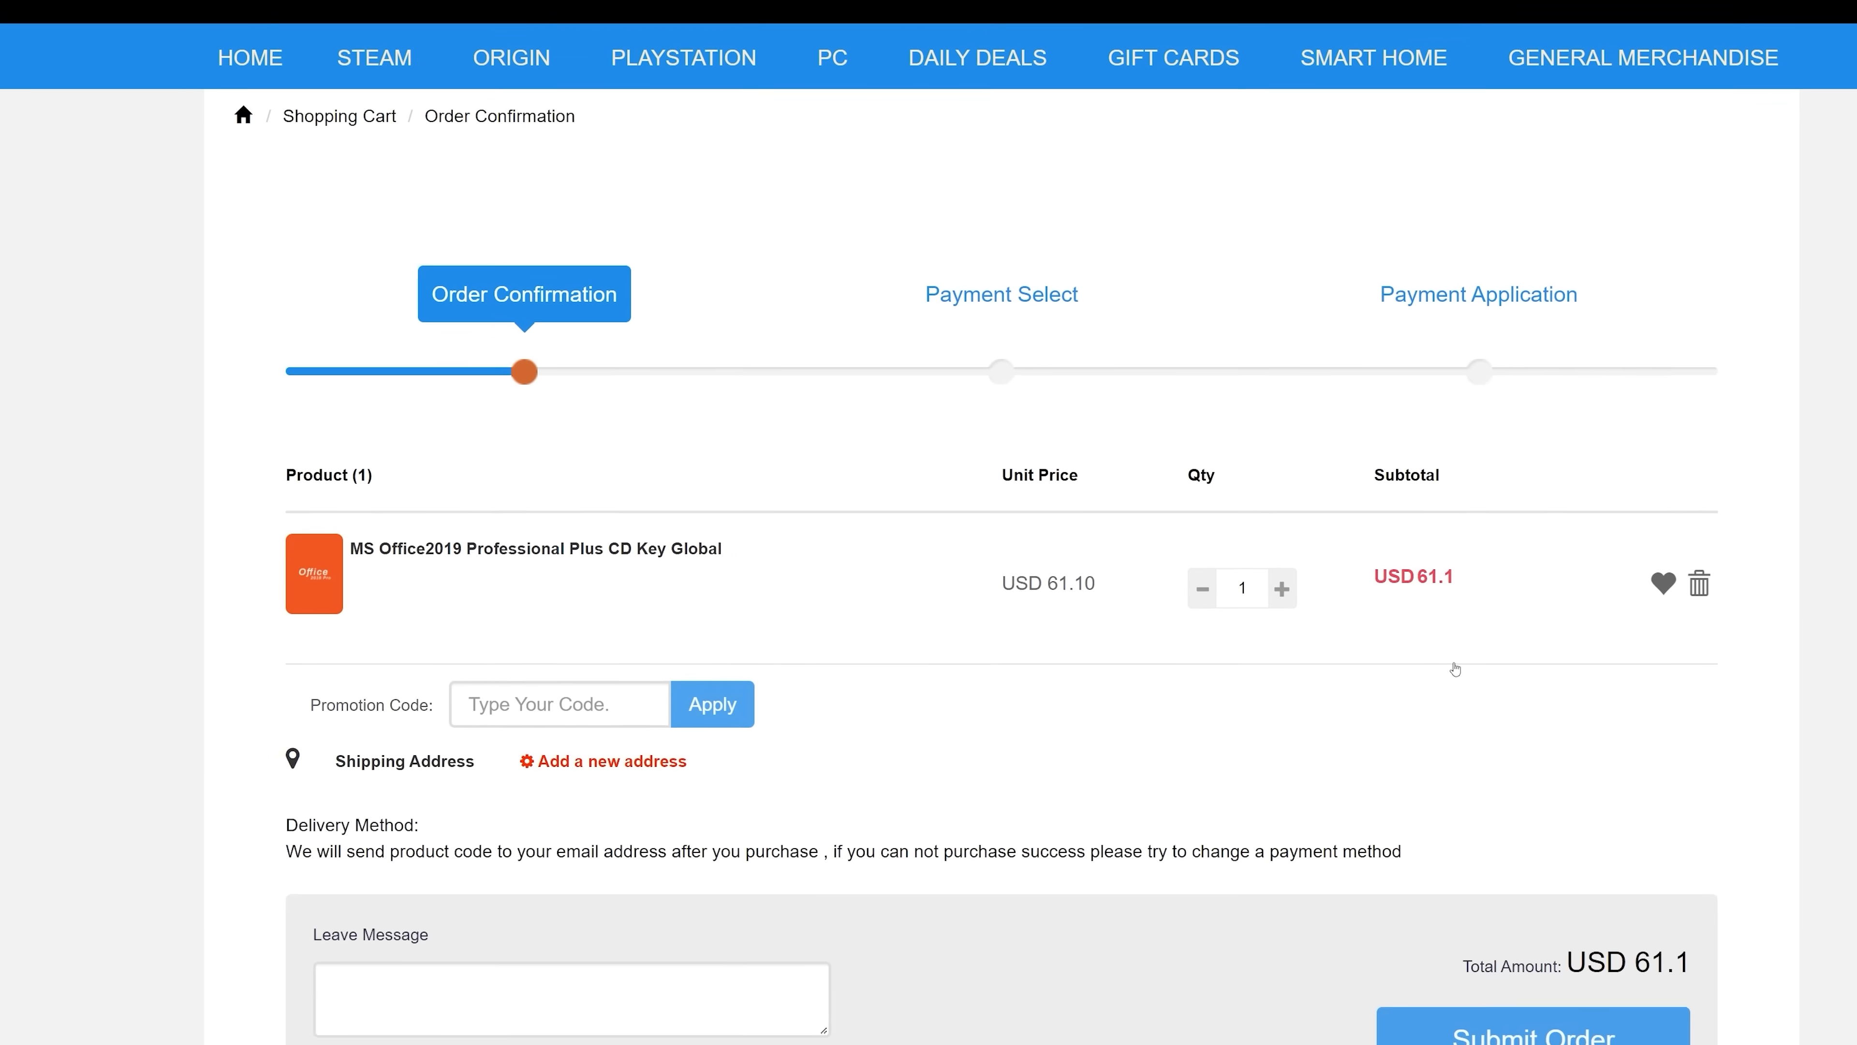
Enter promotion code 'TN20' on the Office 2019 Professional Plus order confirmation
text(TN20)
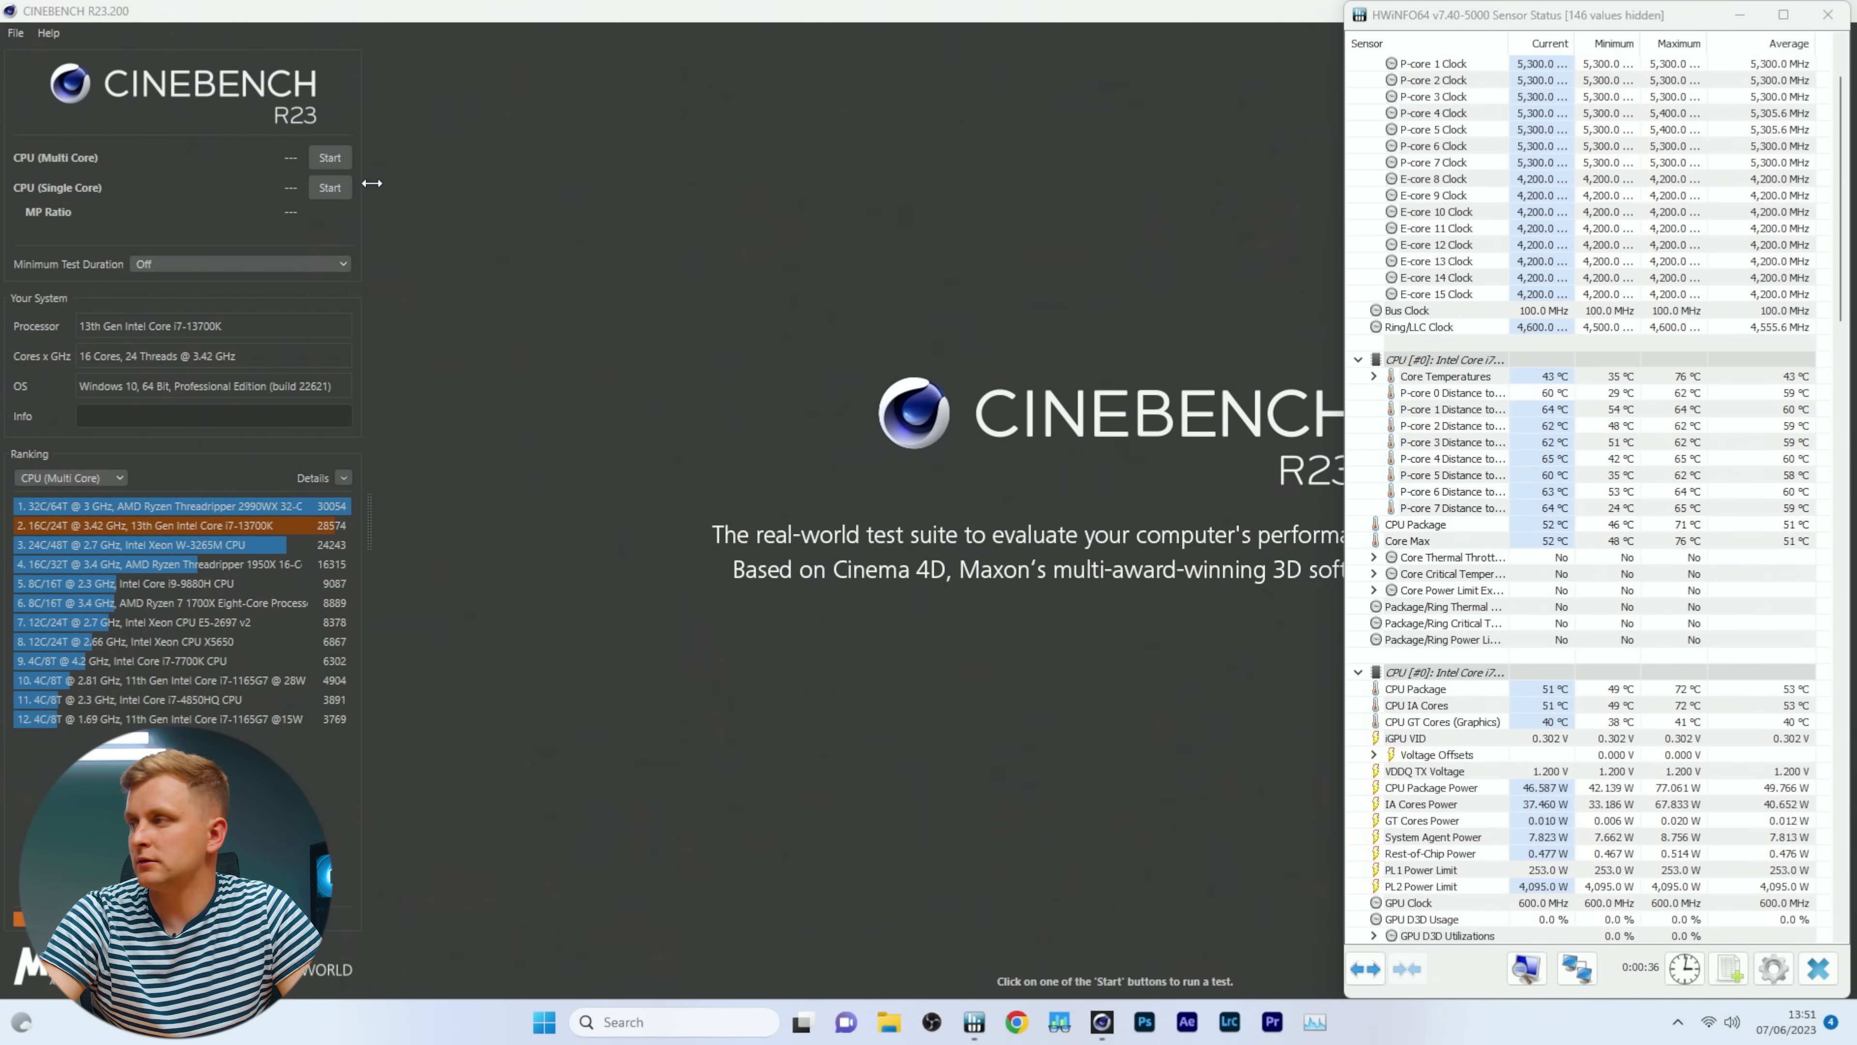
mouse_move(827, 472)
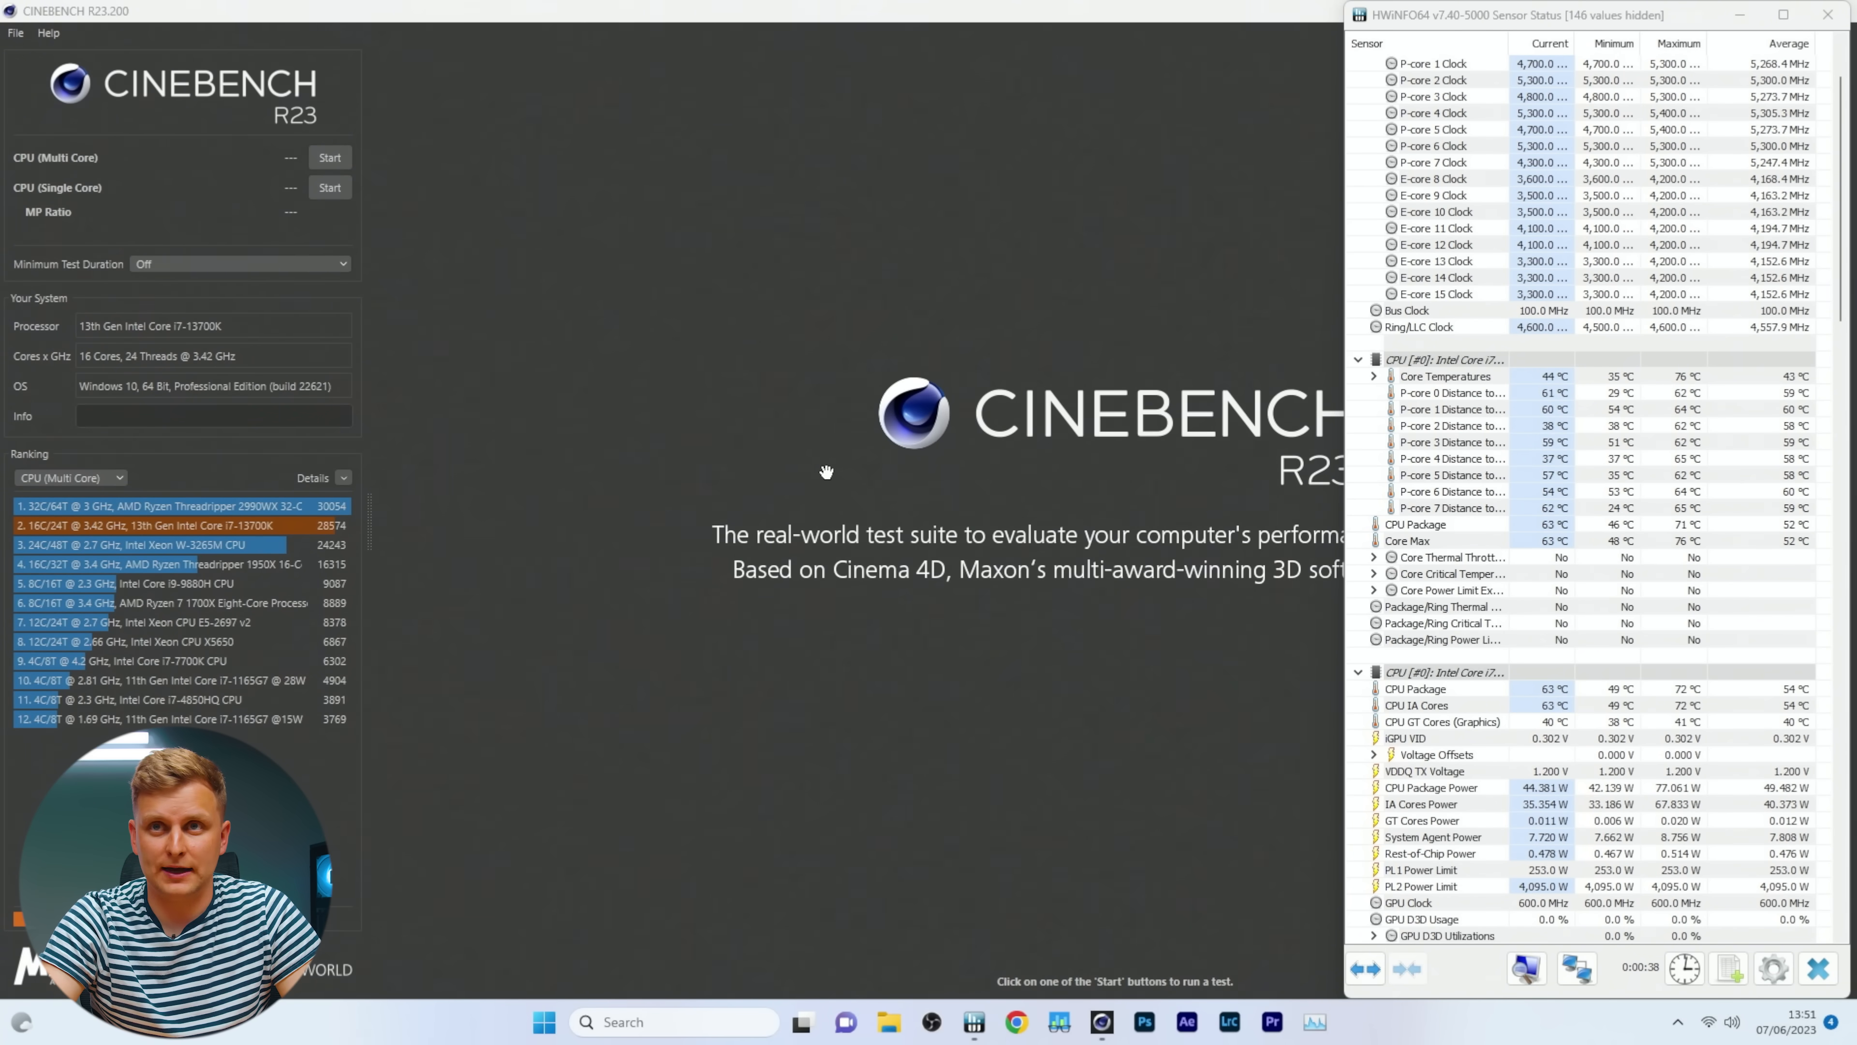
Start the CPU (Multi Core) render test on the 13700K, then launch a second run
click(328, 157)
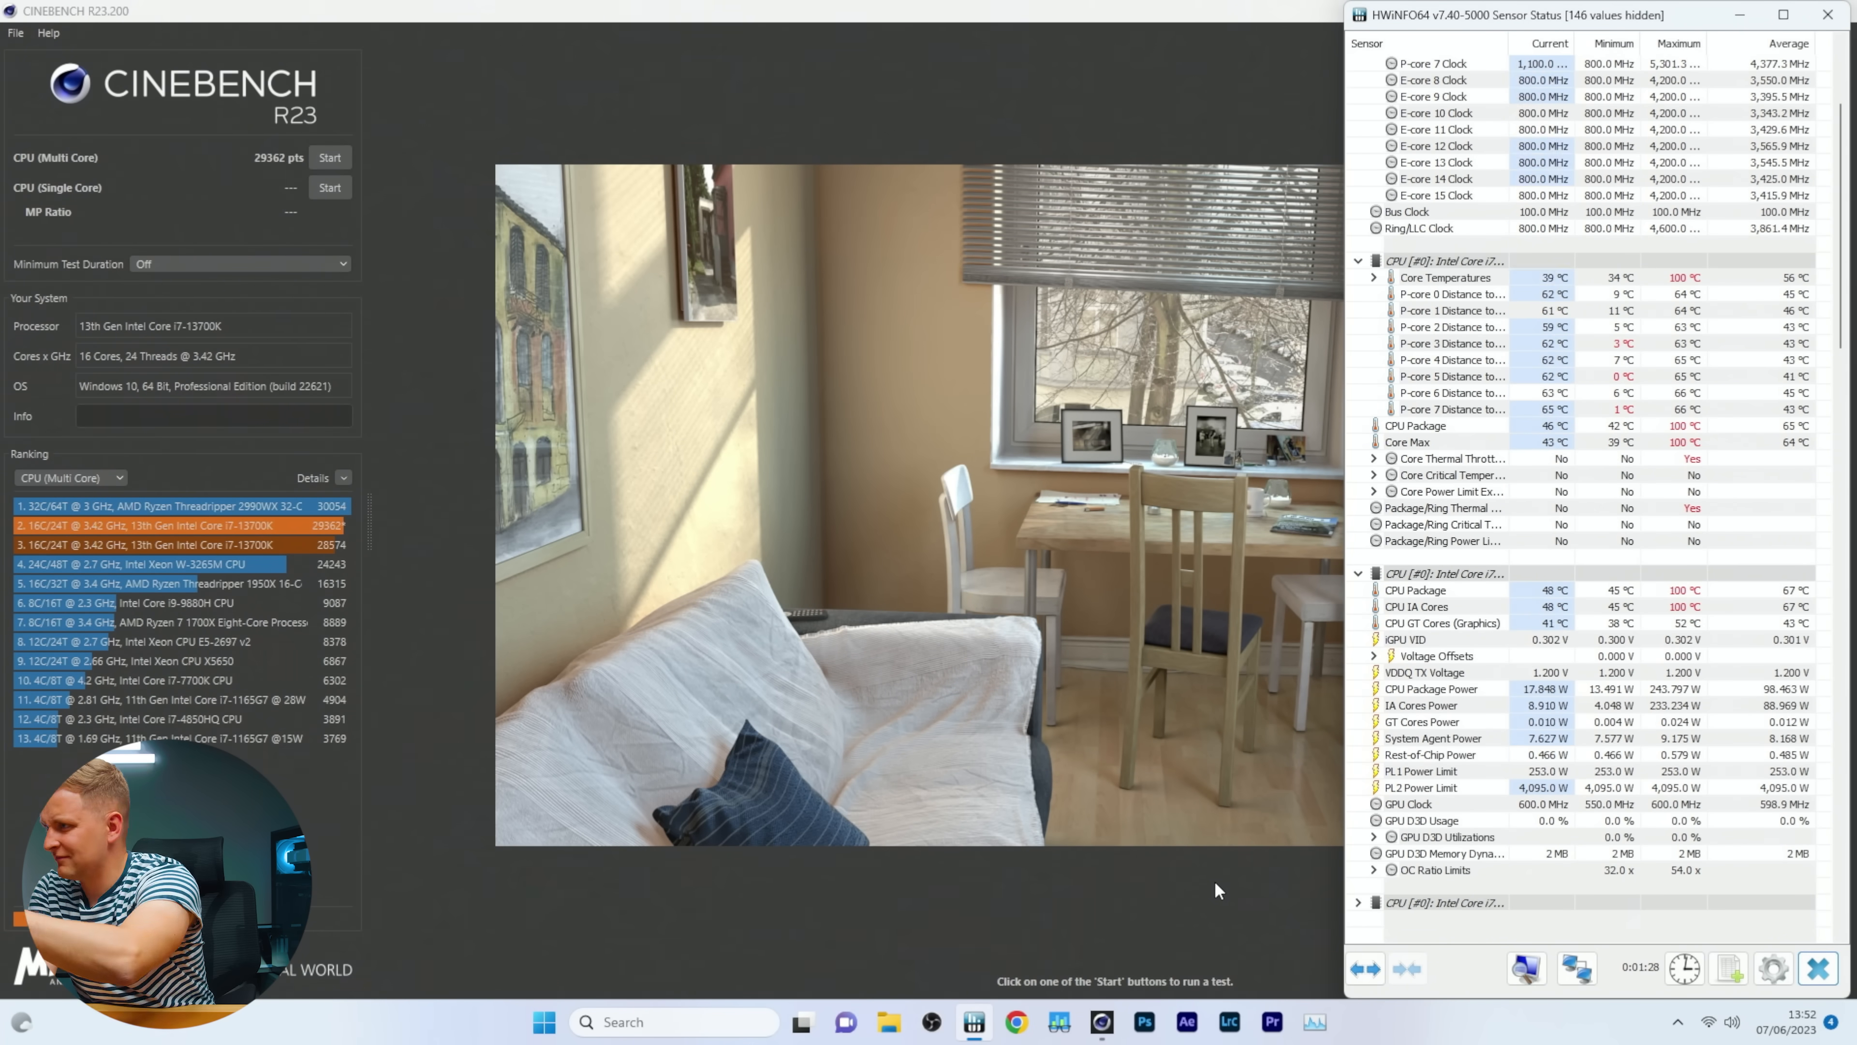
click(329, 156)
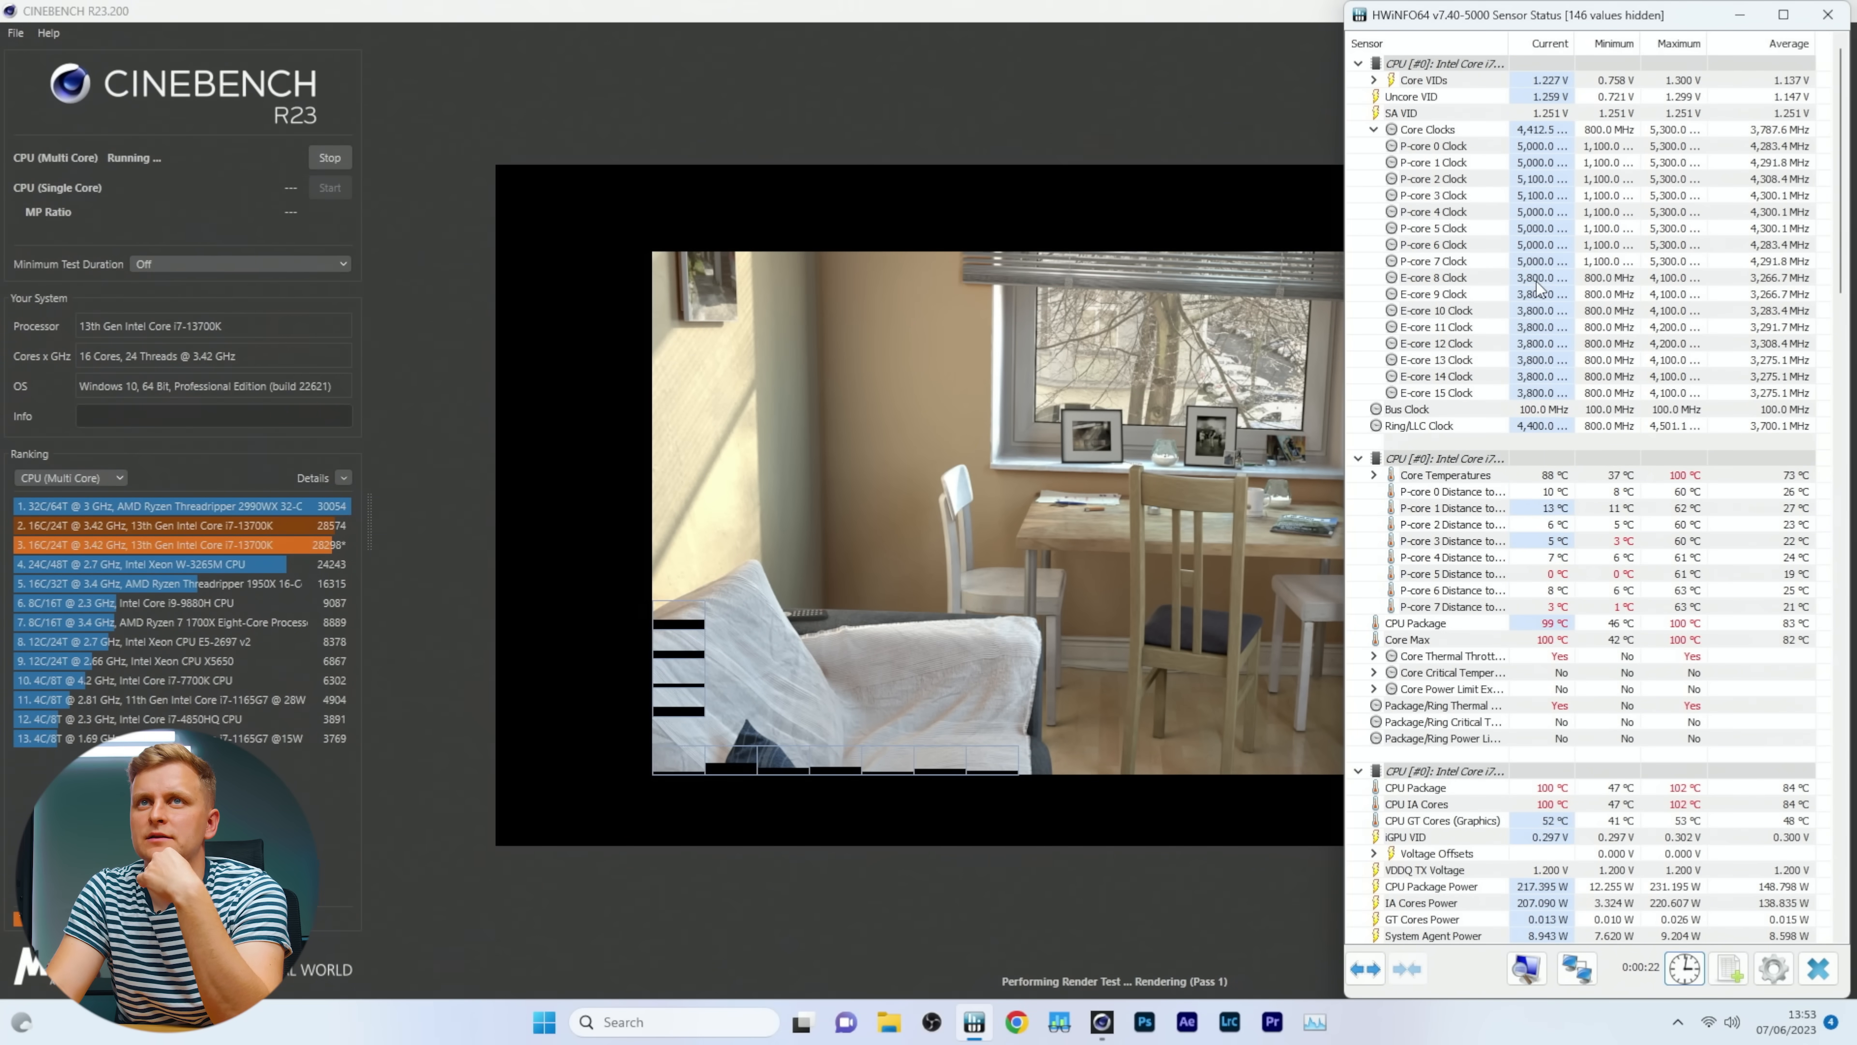
mouse_move(1540, 277)
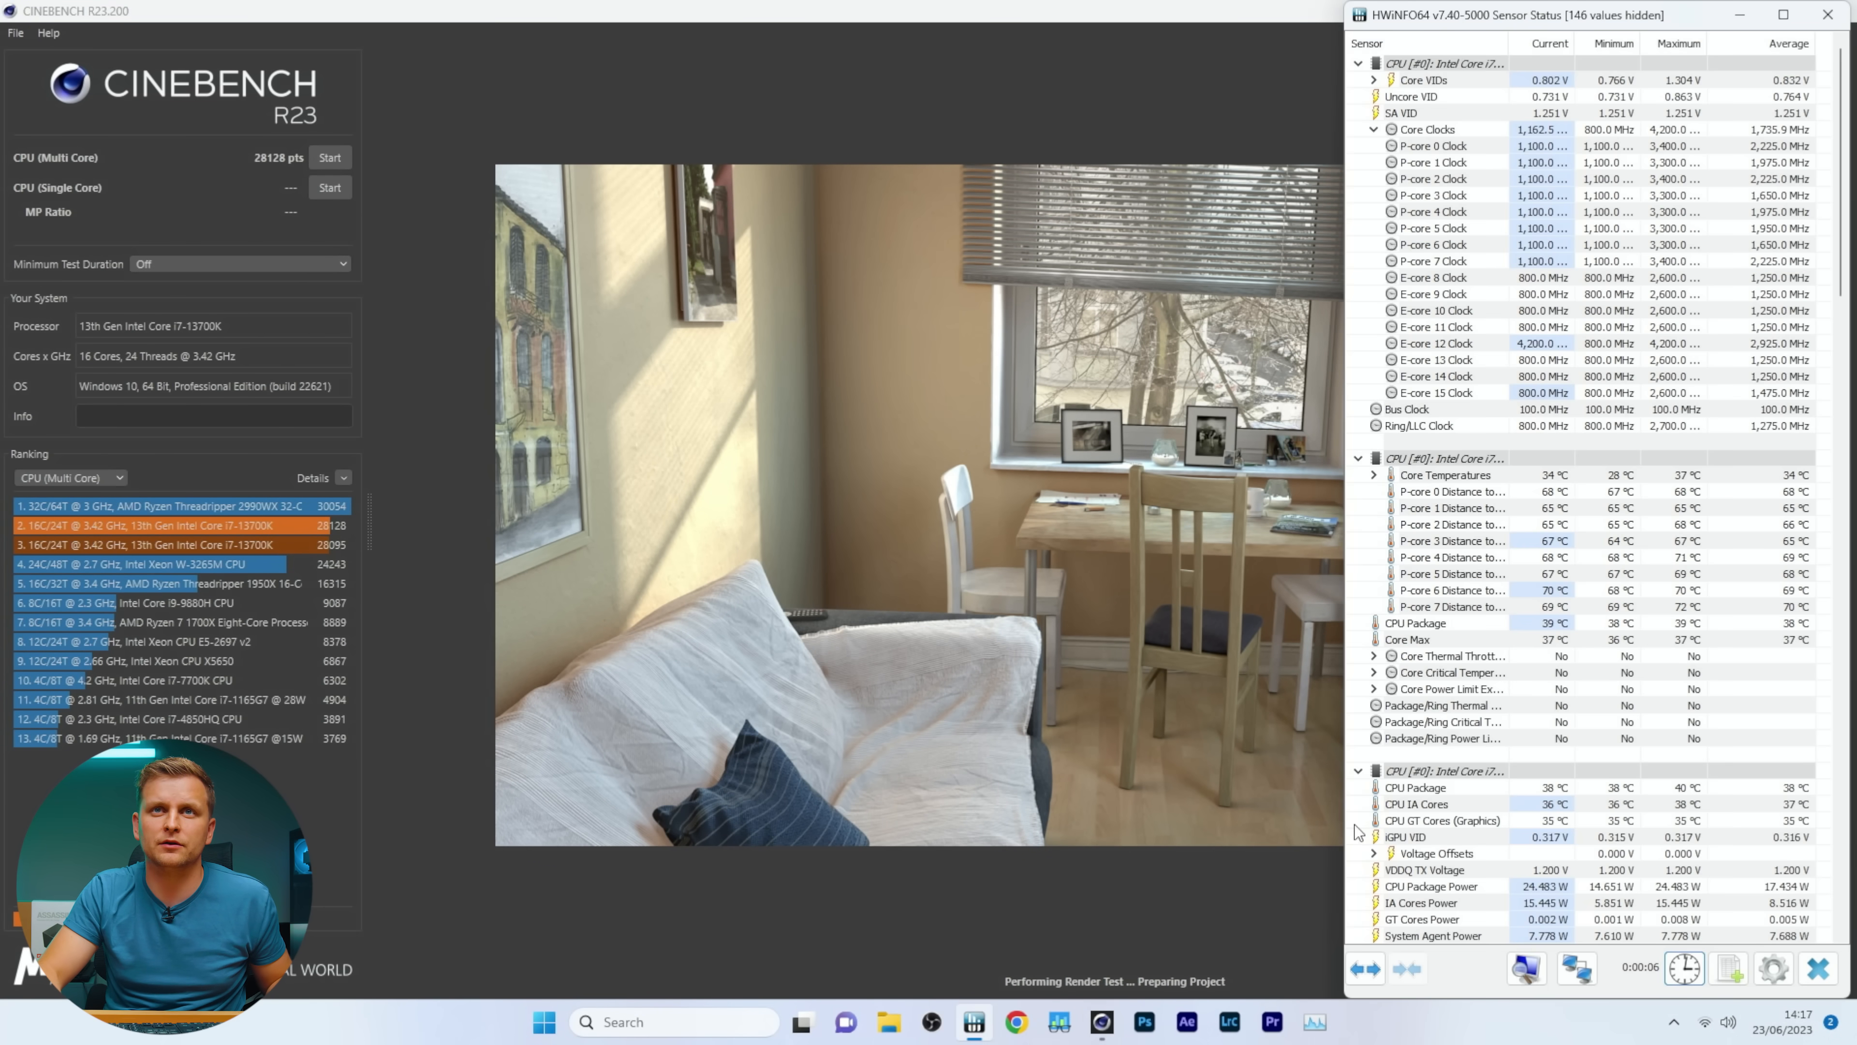
click(329, 157)
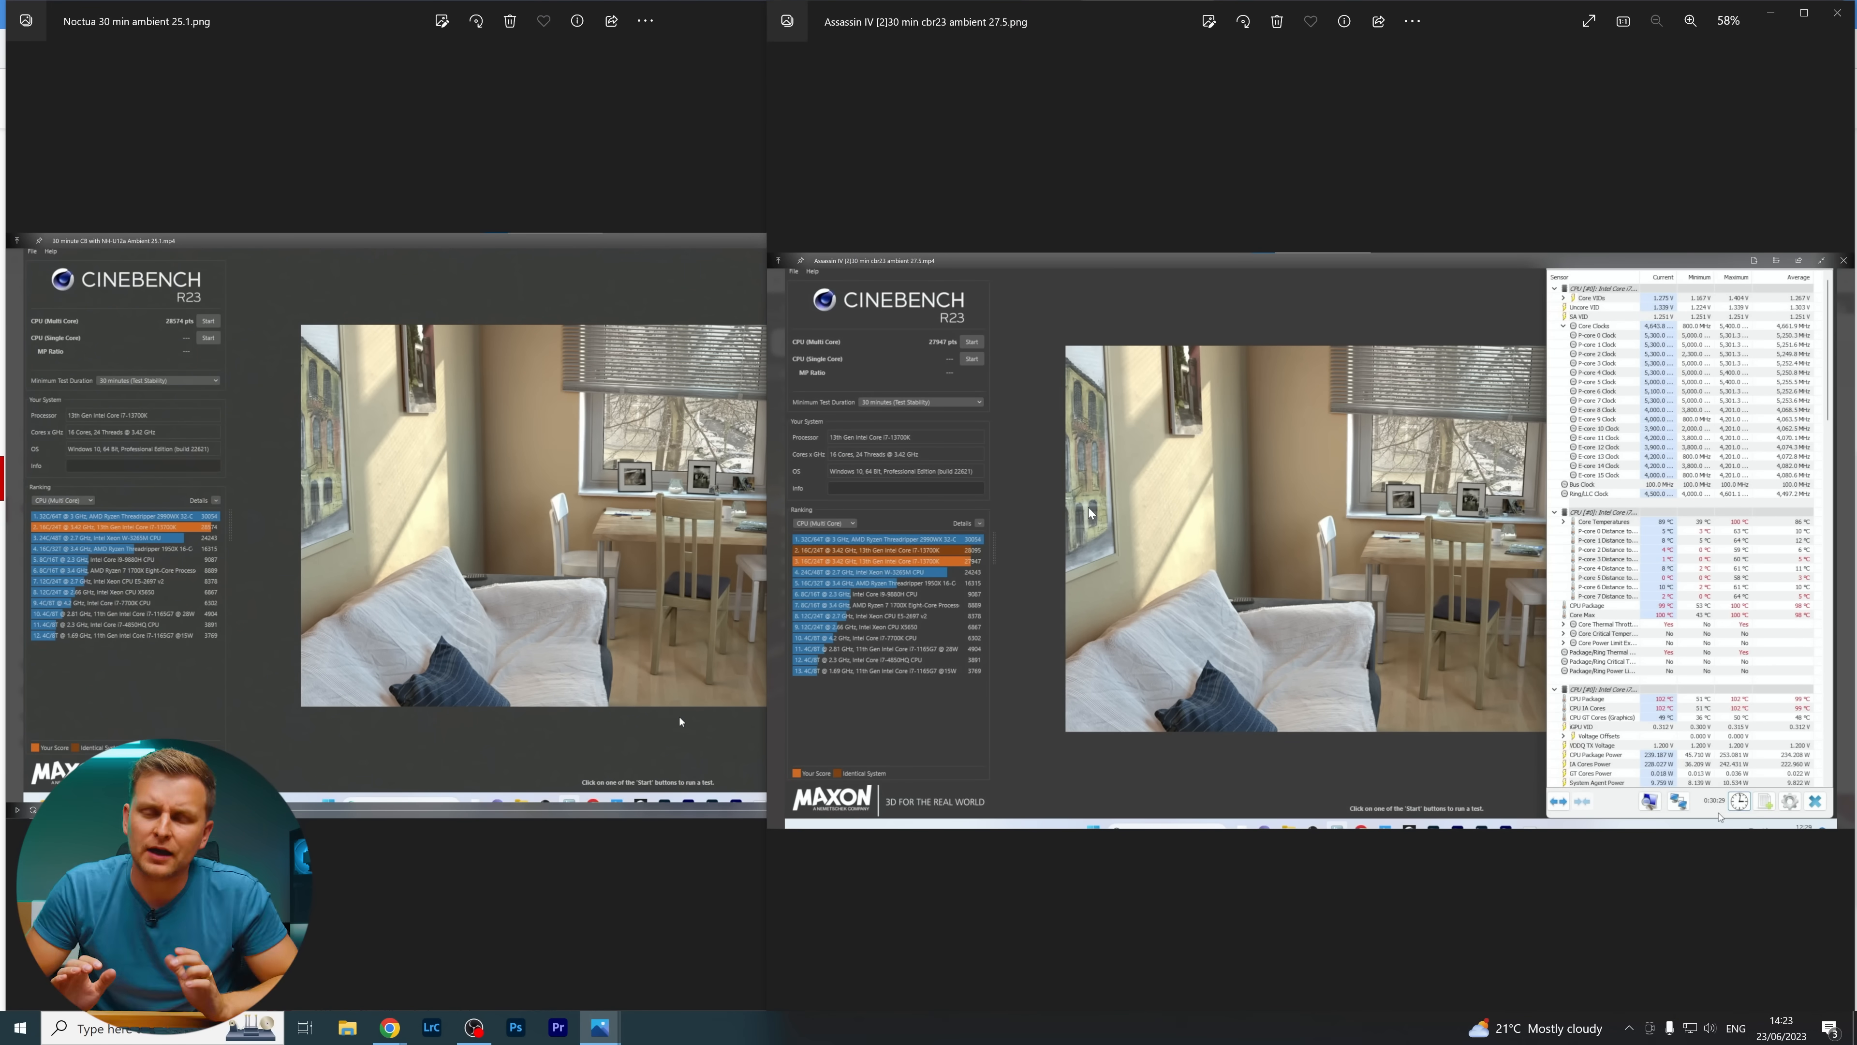
mouse_move(267, 164)
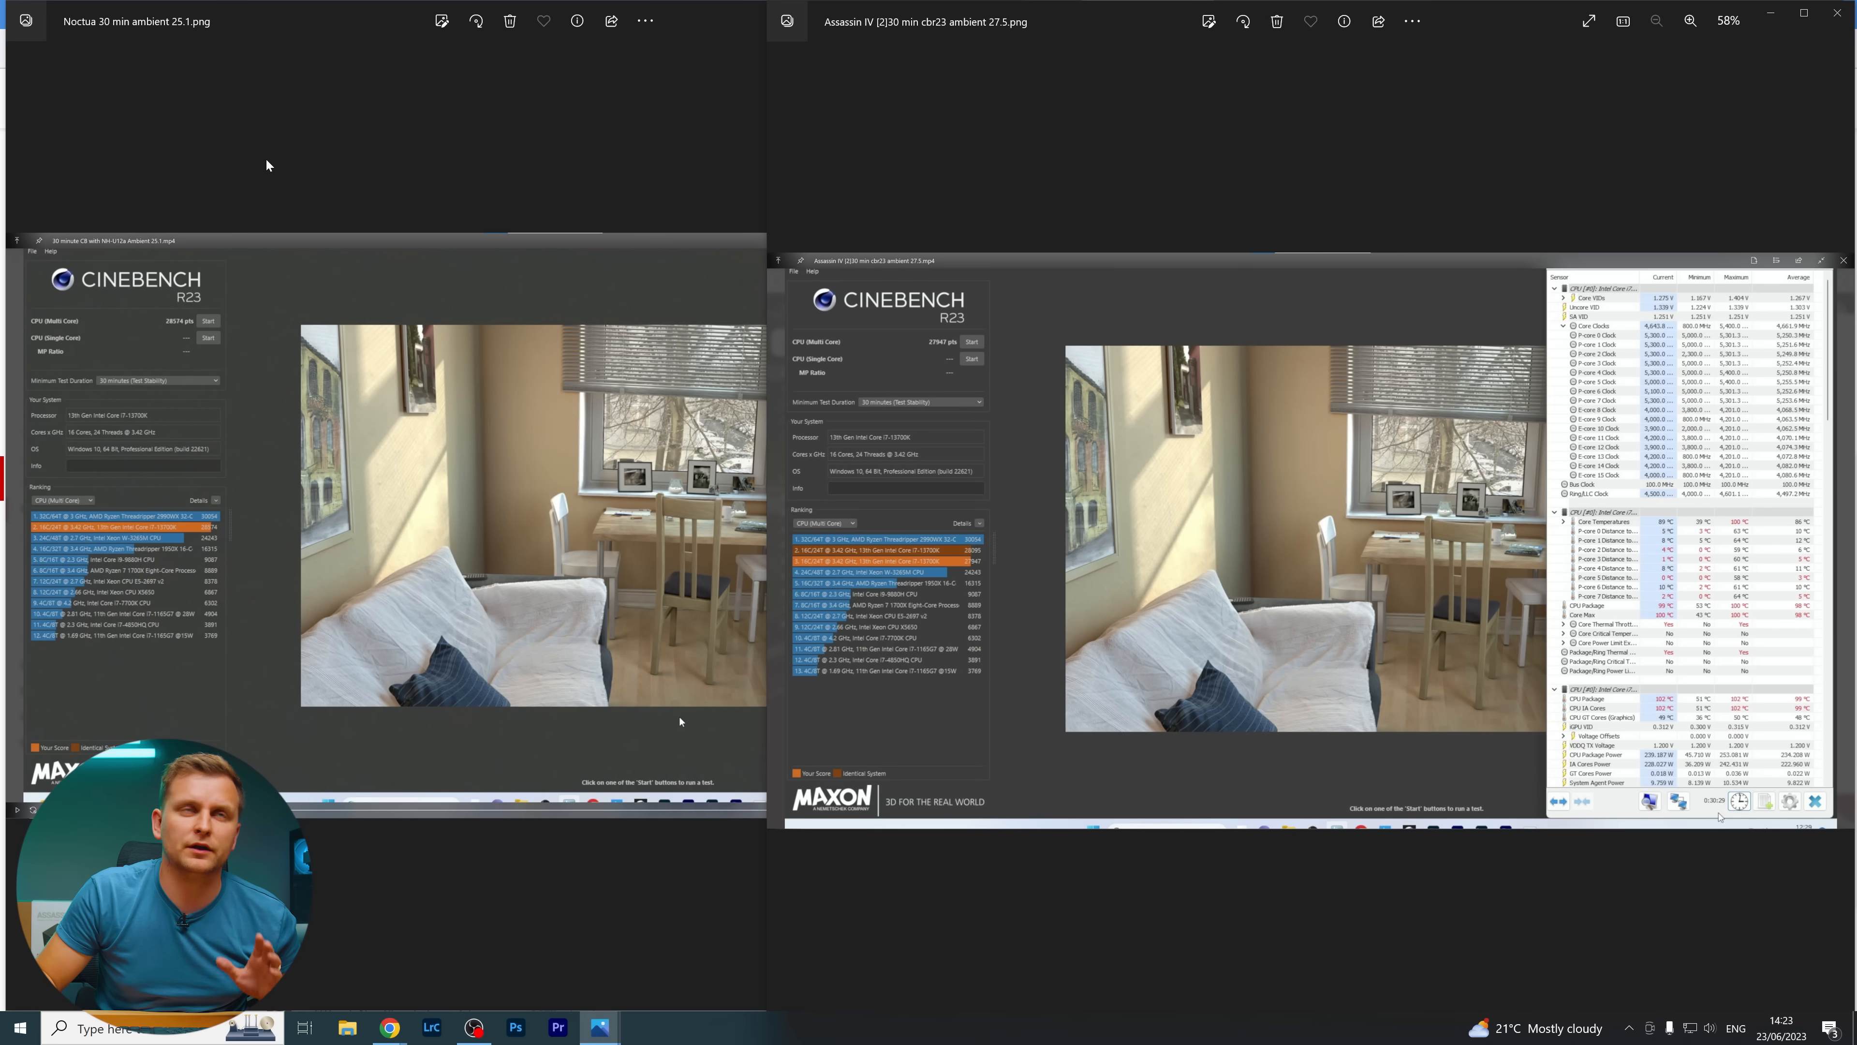
mouse_move(213, 389)
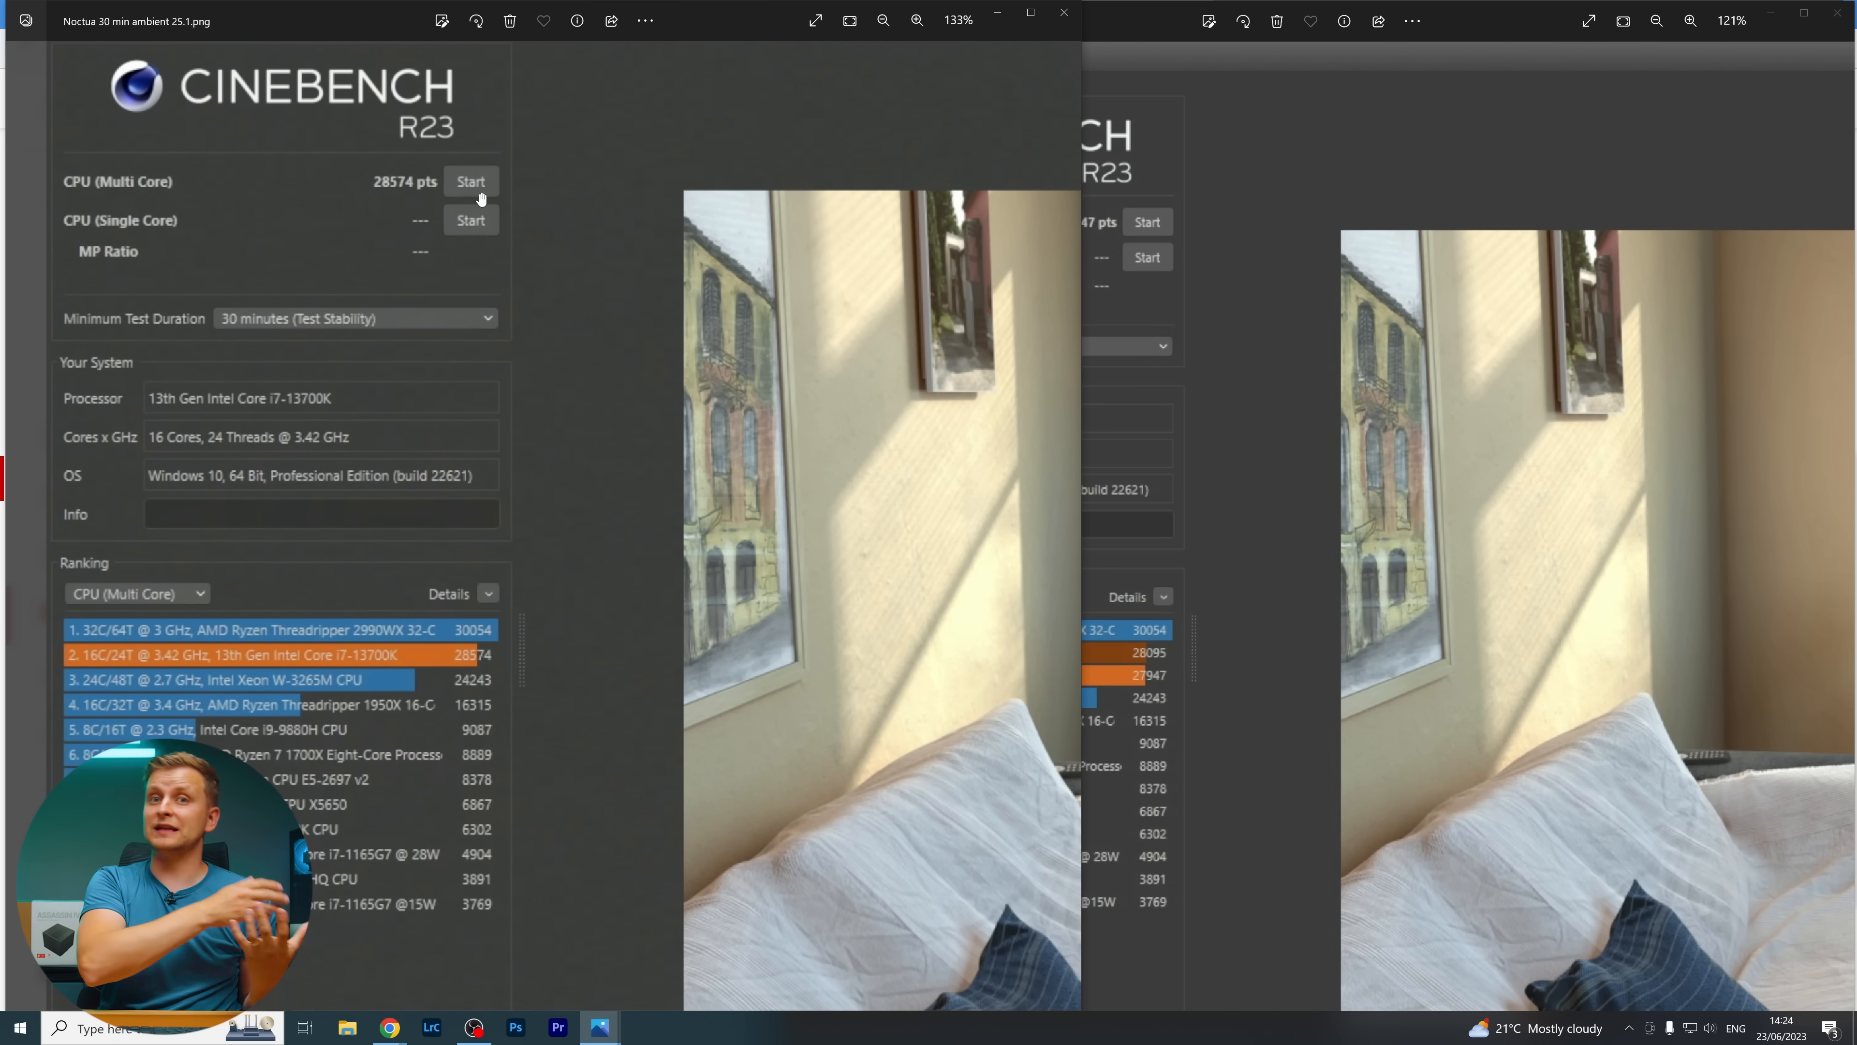
mouse_move(1197, 276)
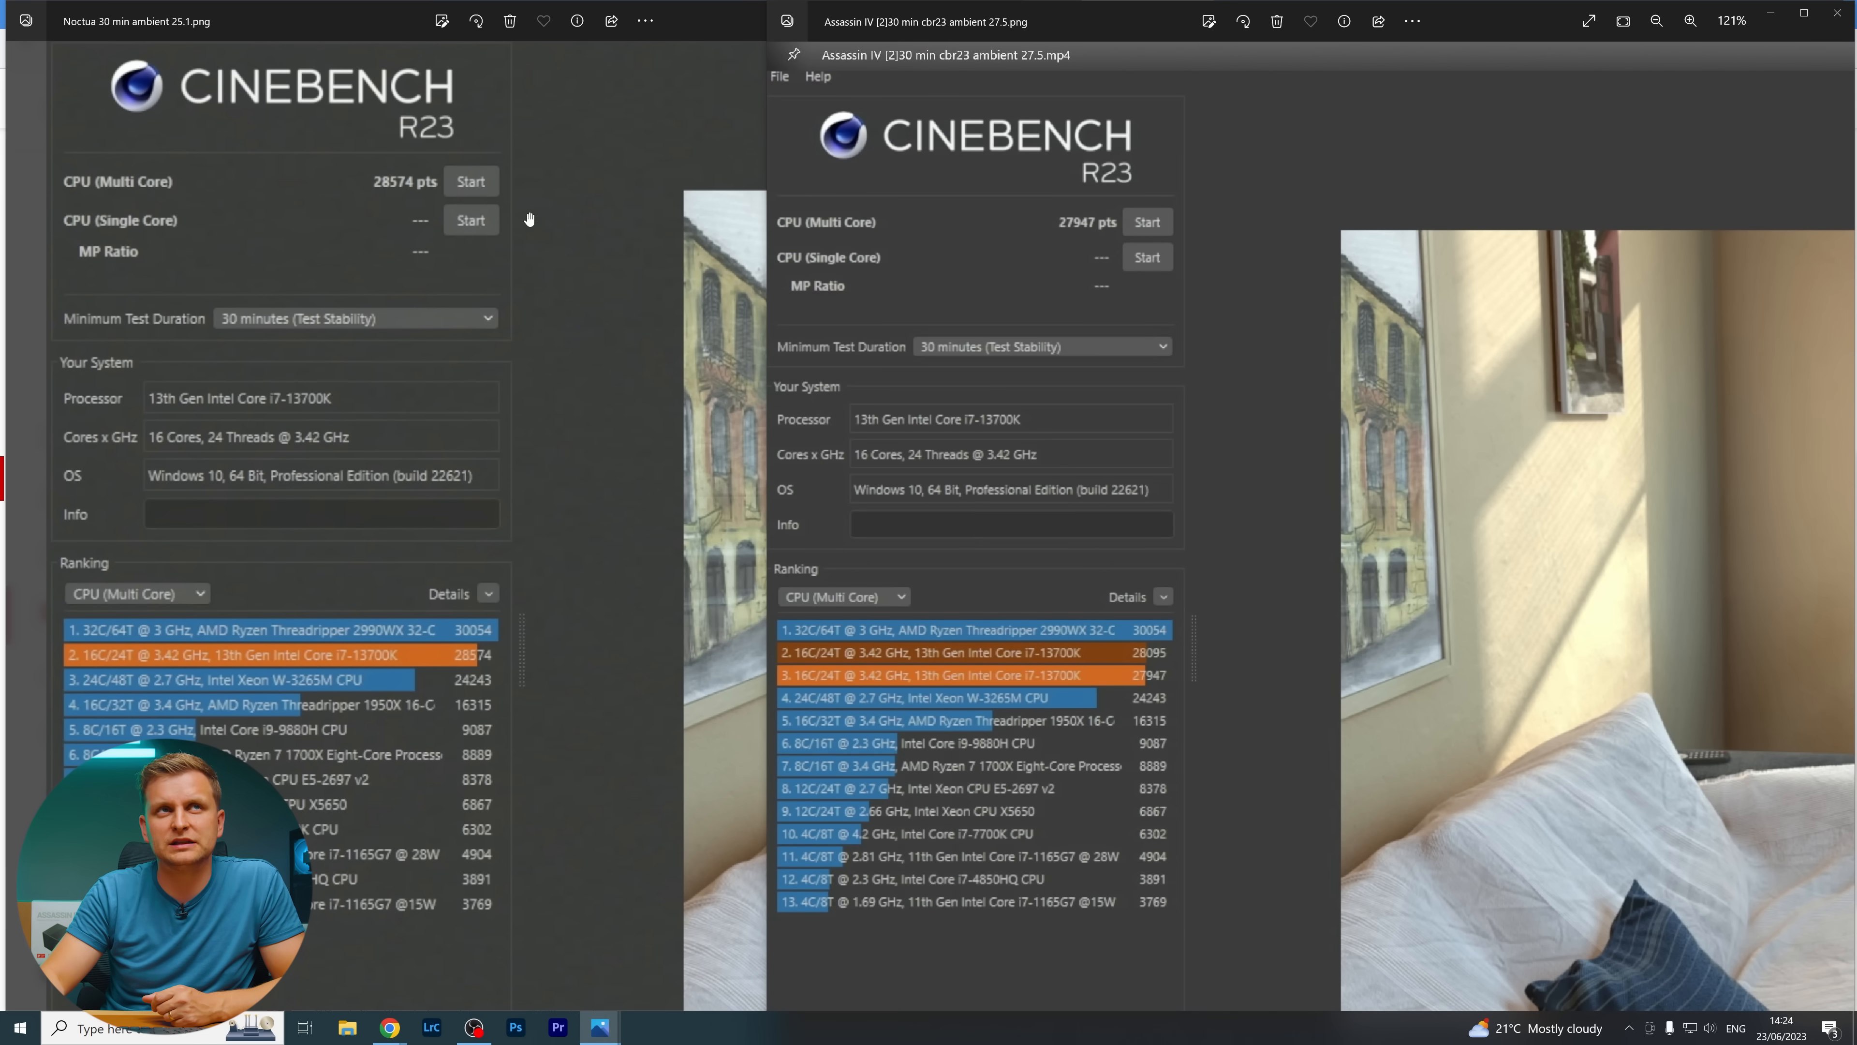
mouse_move(436, 310)
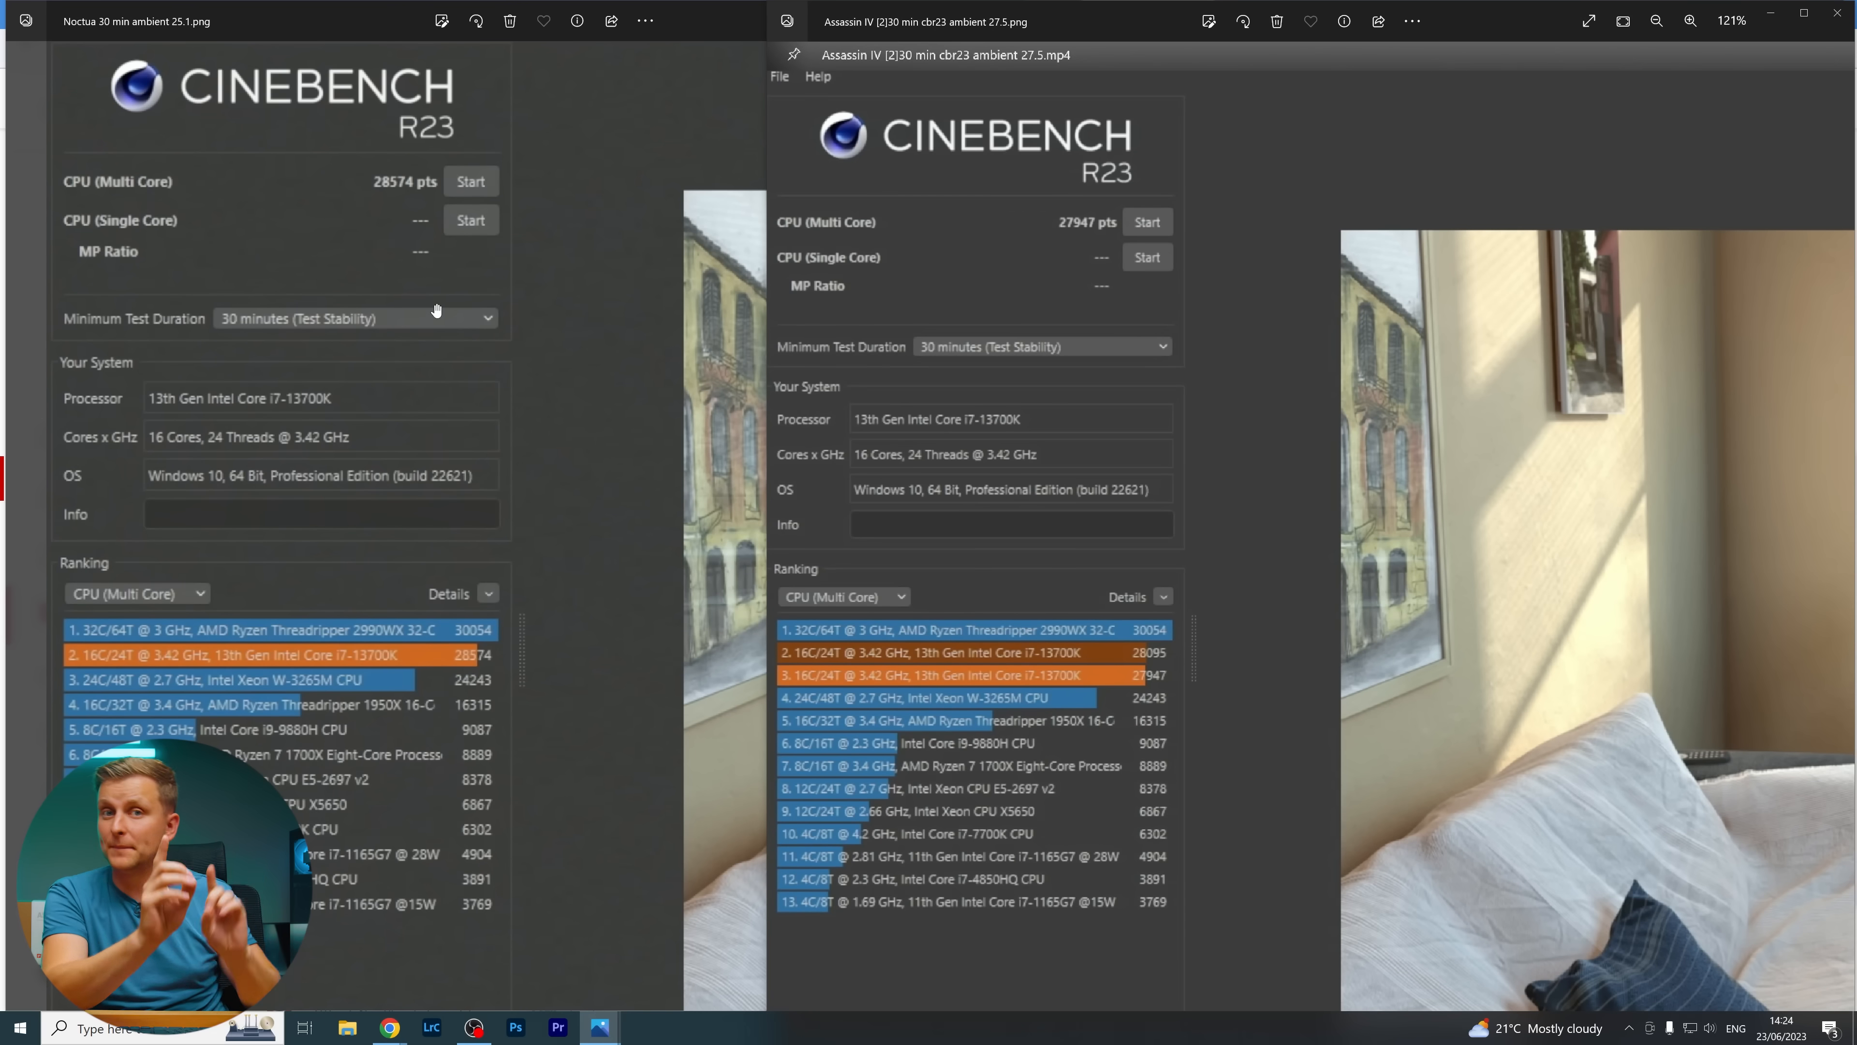
mouse_move(506, 444)
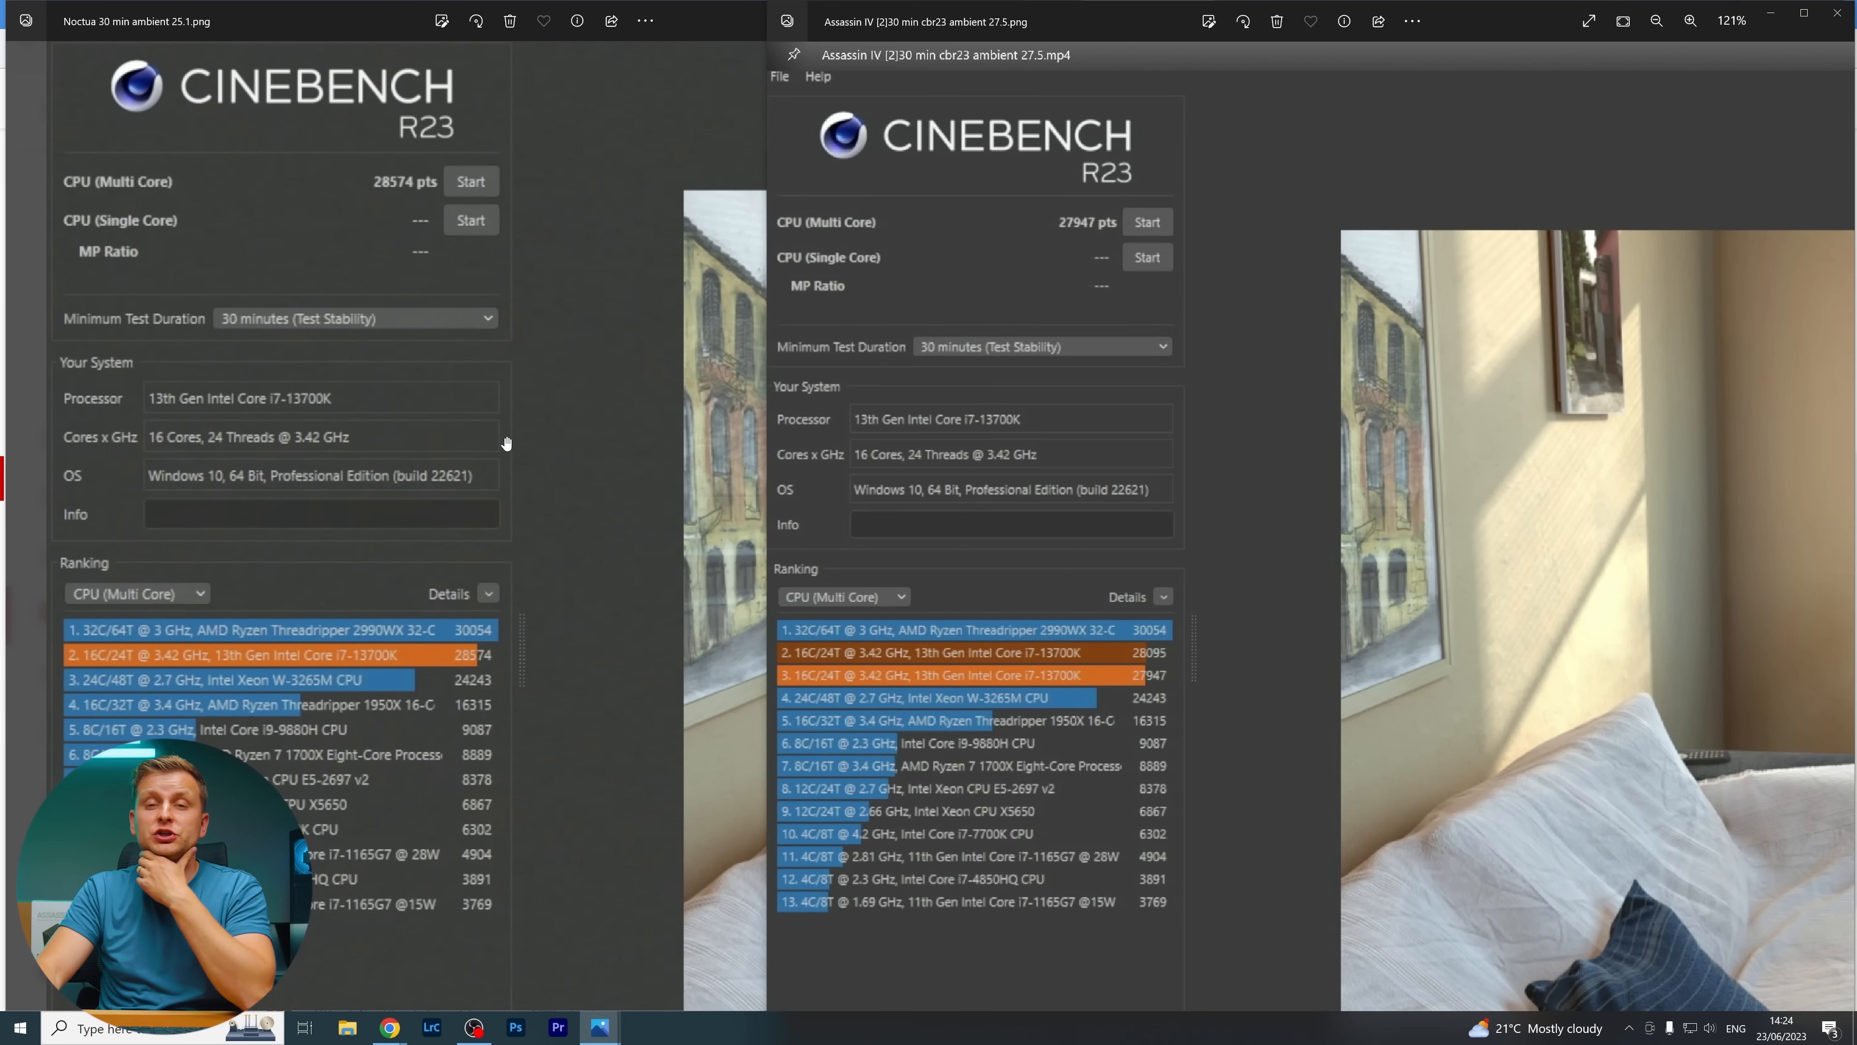
mouse_move(219, 38)
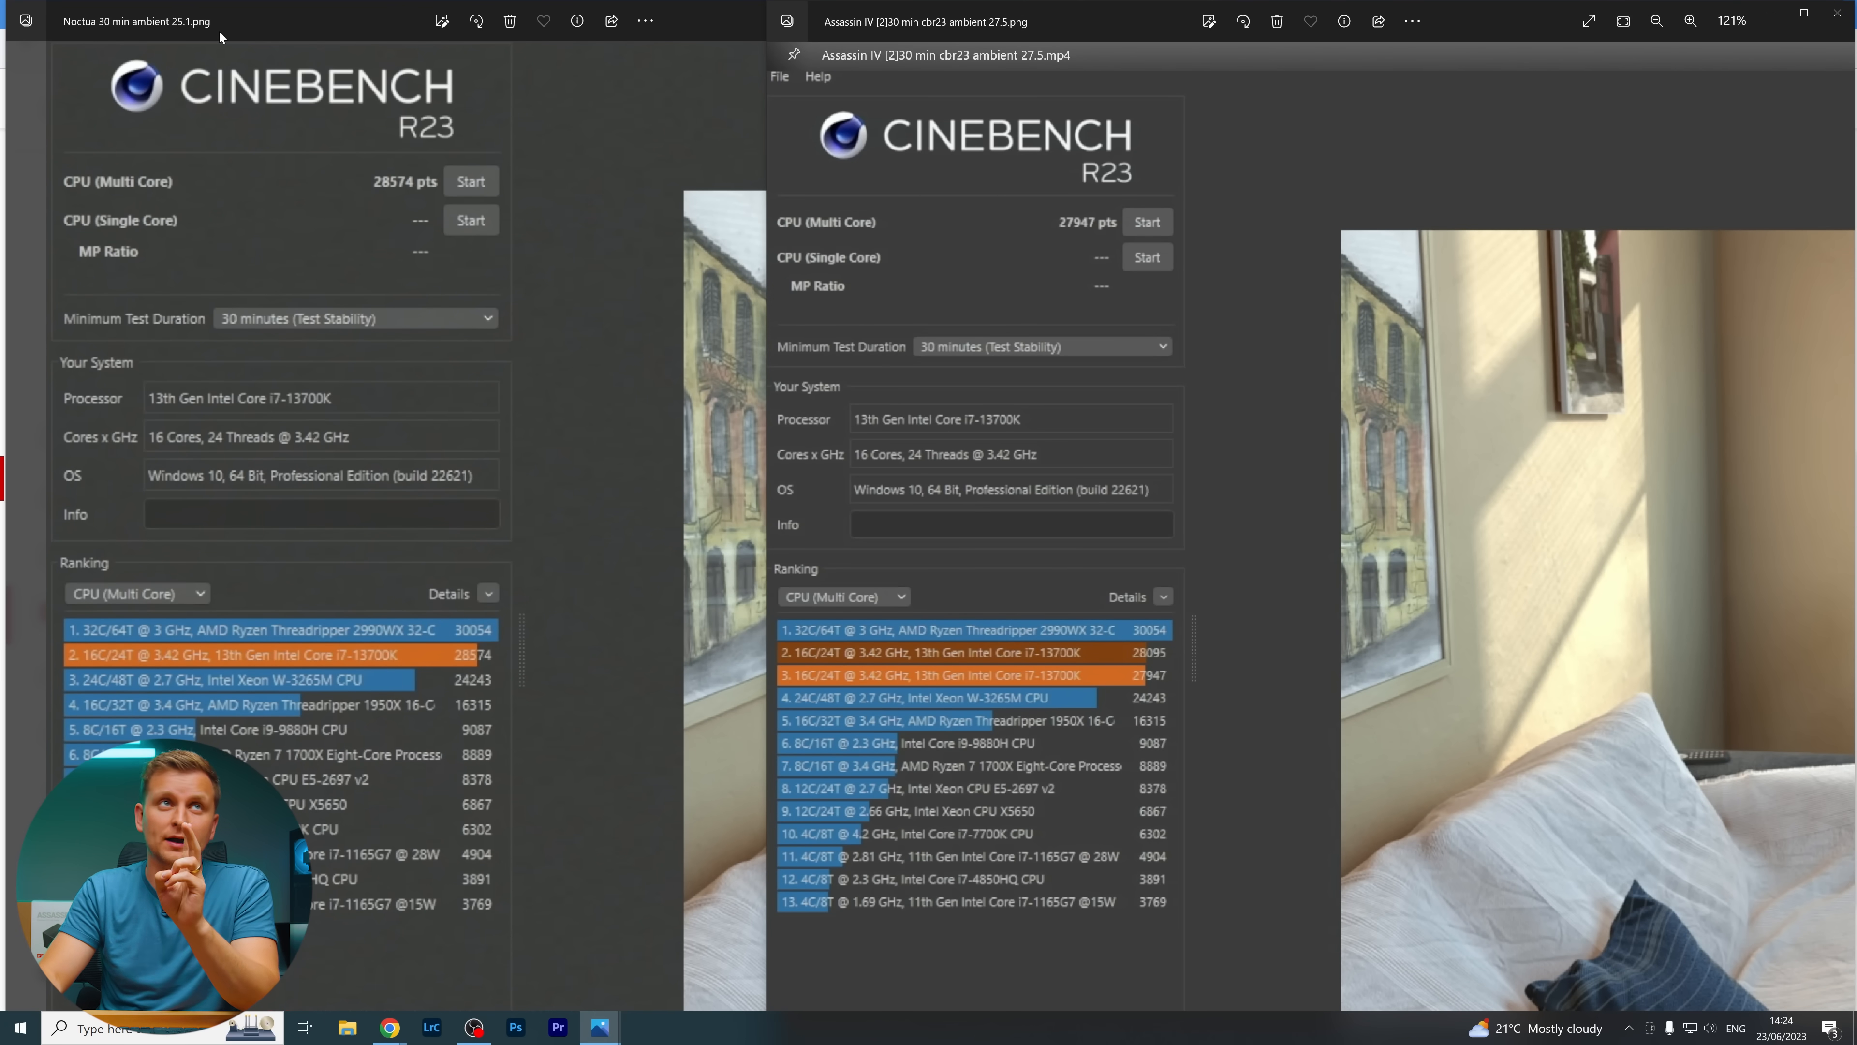
mouse_move(1419, 874)
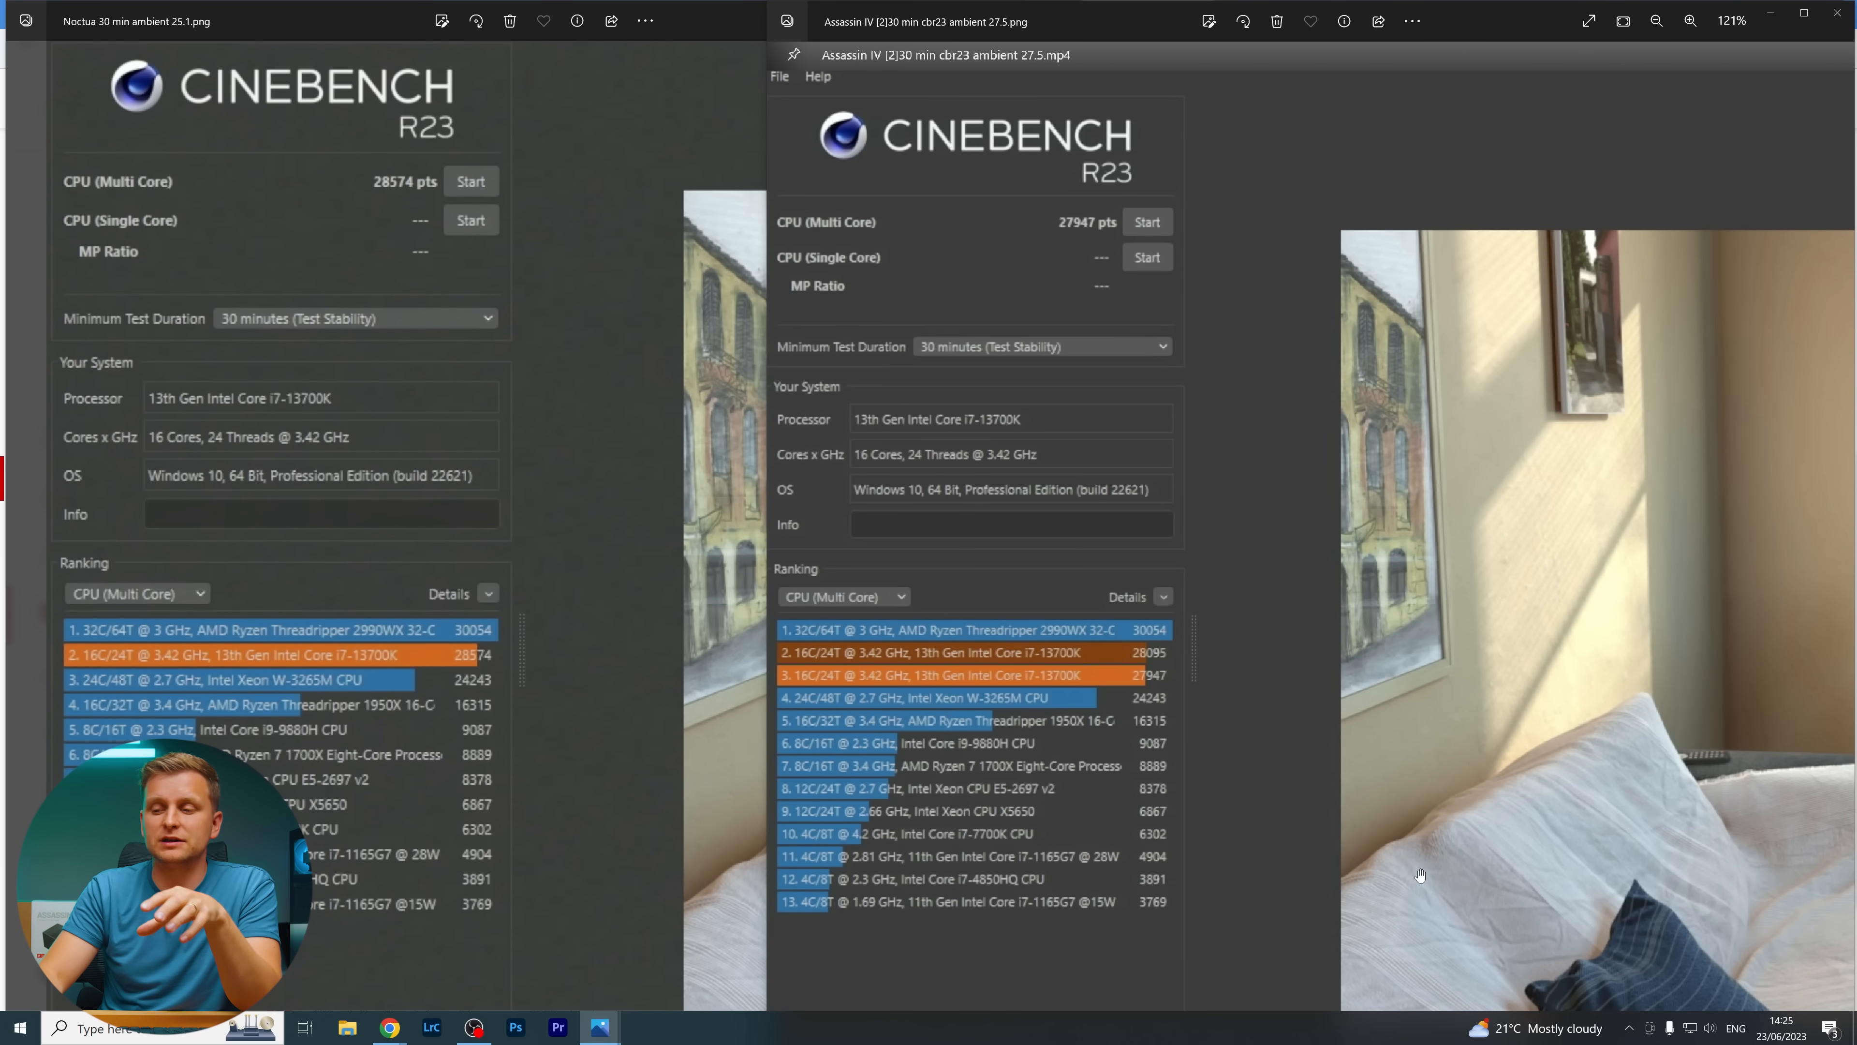
mouse_move(1439, 866)
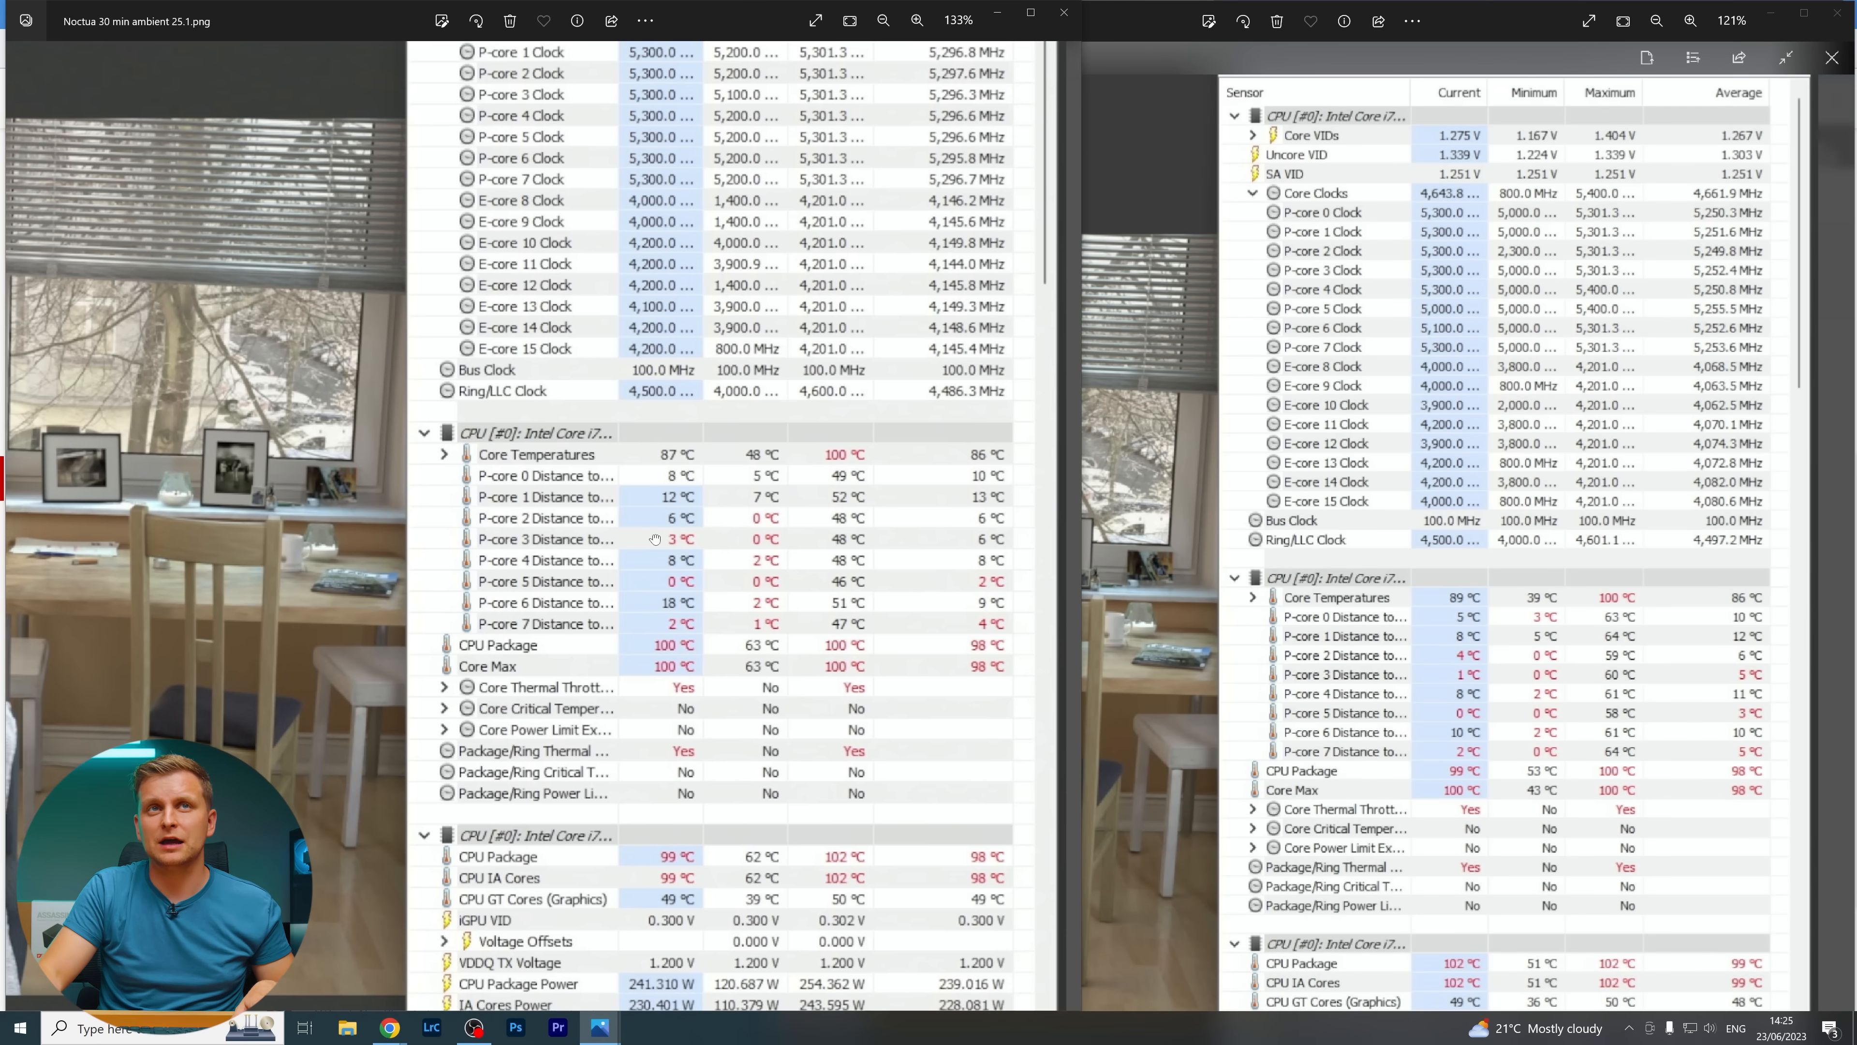
Scroll the HWiNFO sensor captures to show the P-core clock readings around 5,300 MHz
scroll(up, 3)
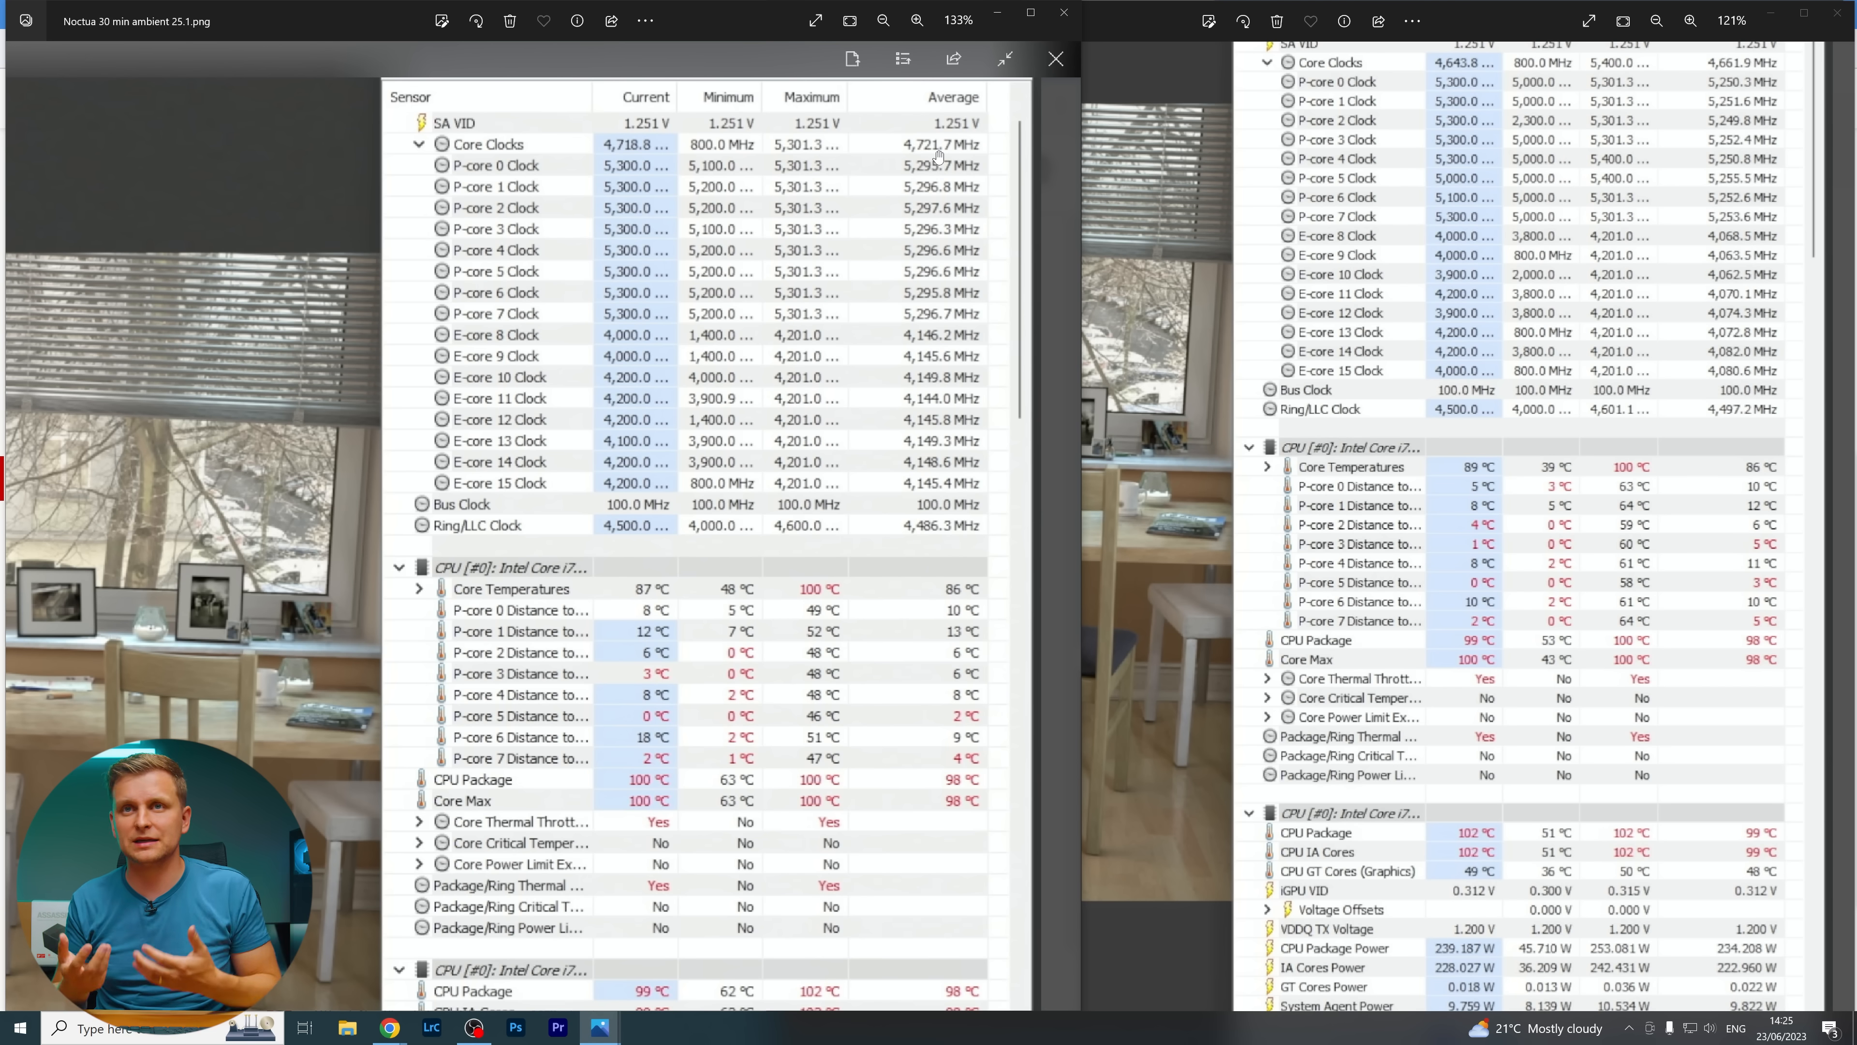
mouse_move(1096, 152)
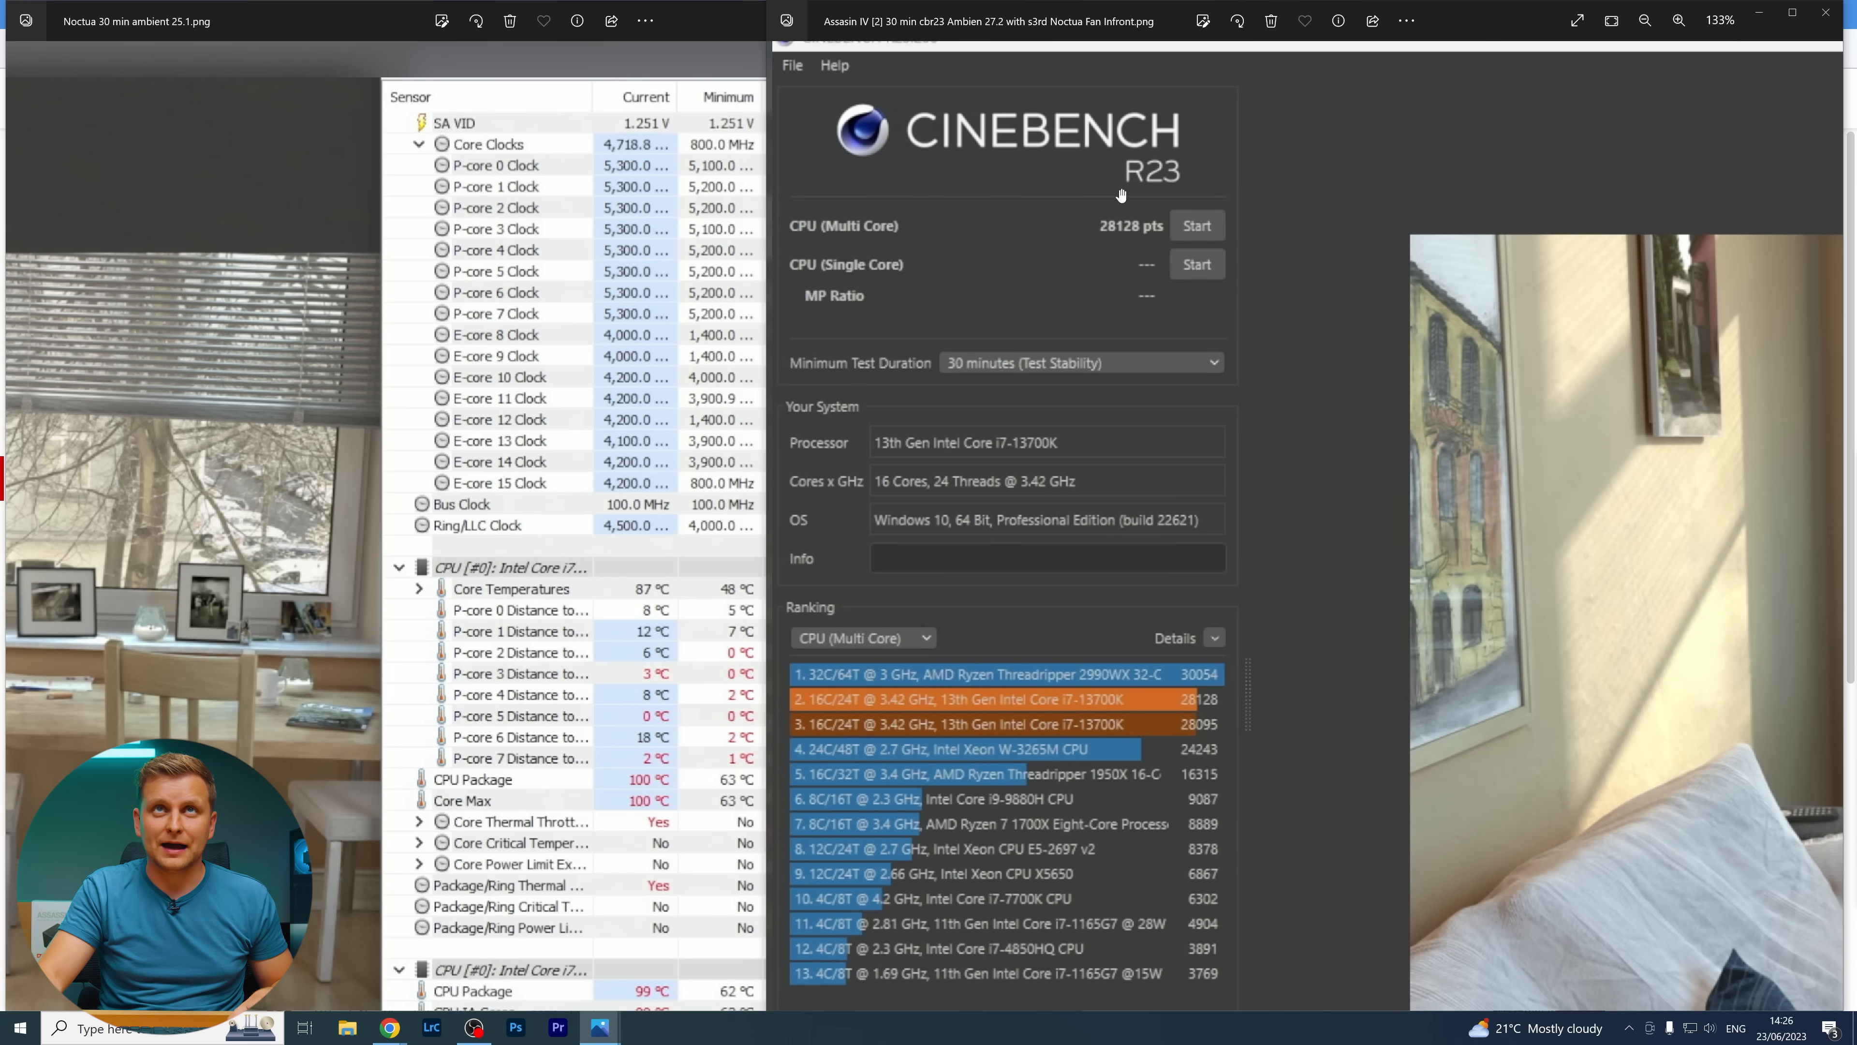
mouse_move(1013, 64)
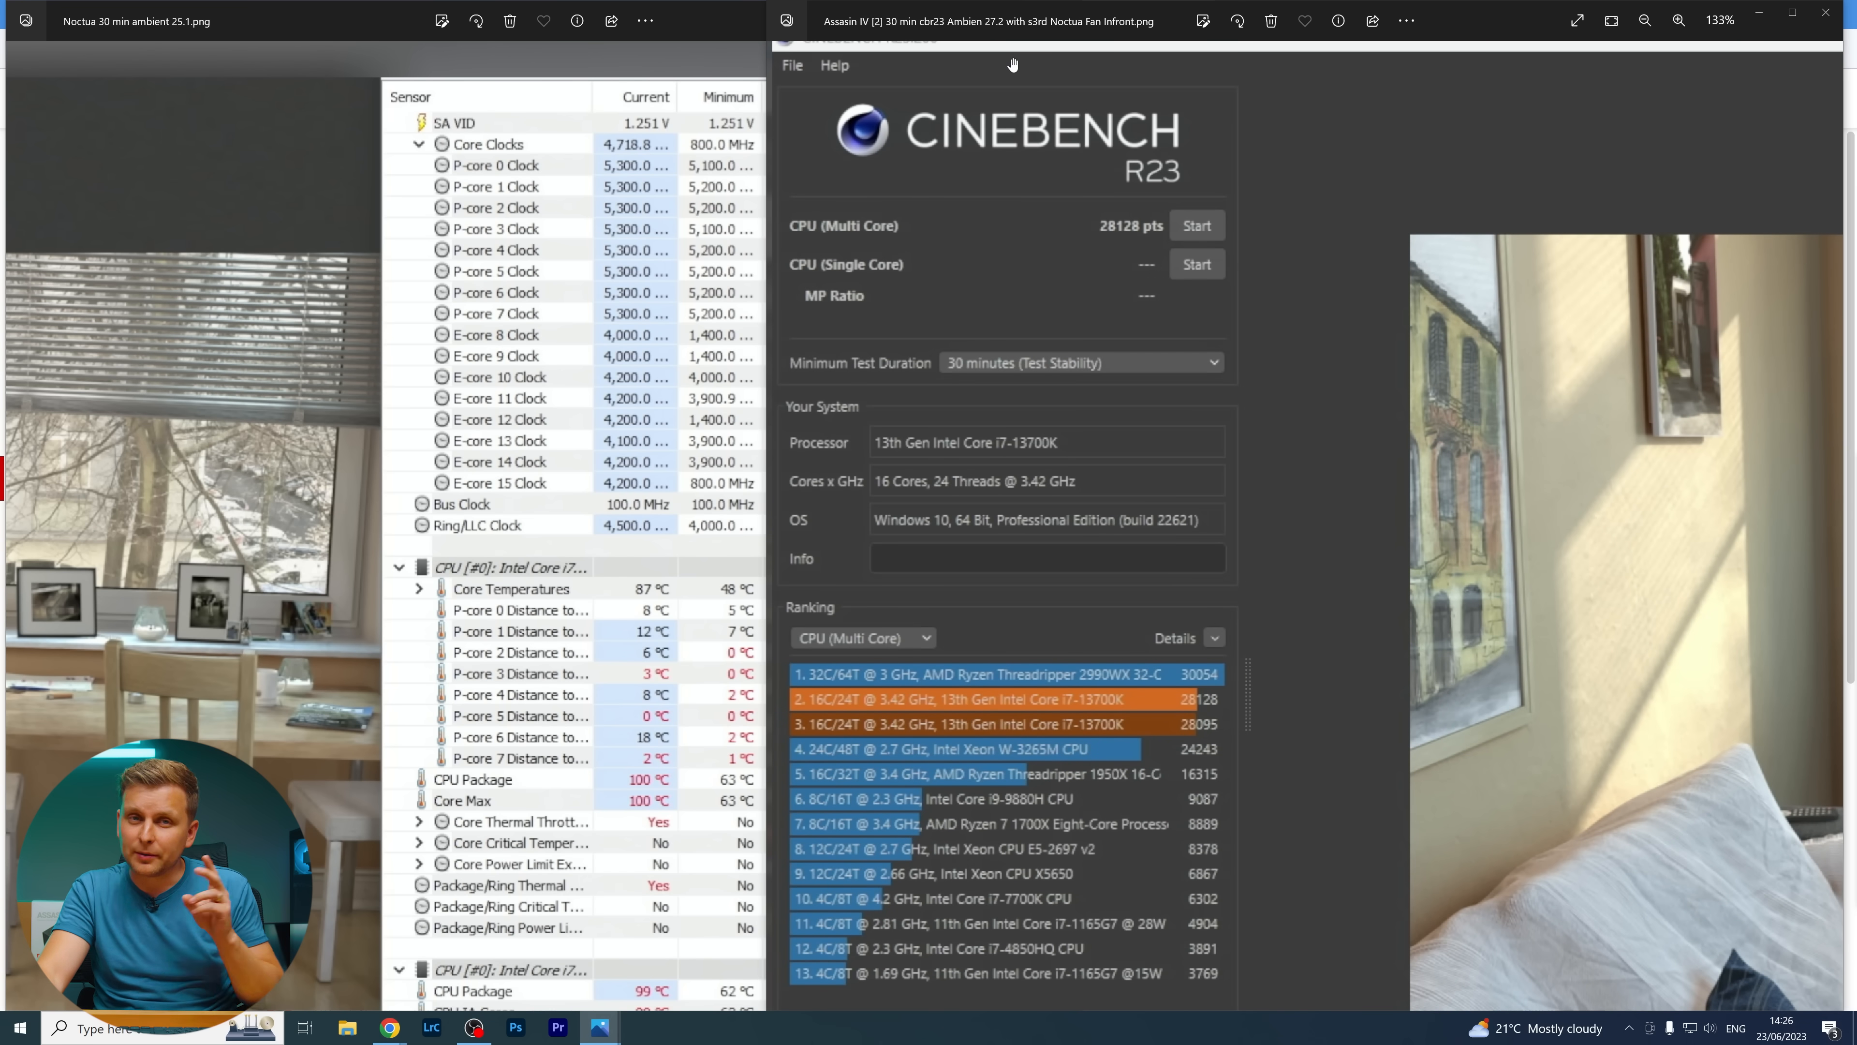
mouse_move(292, 275)
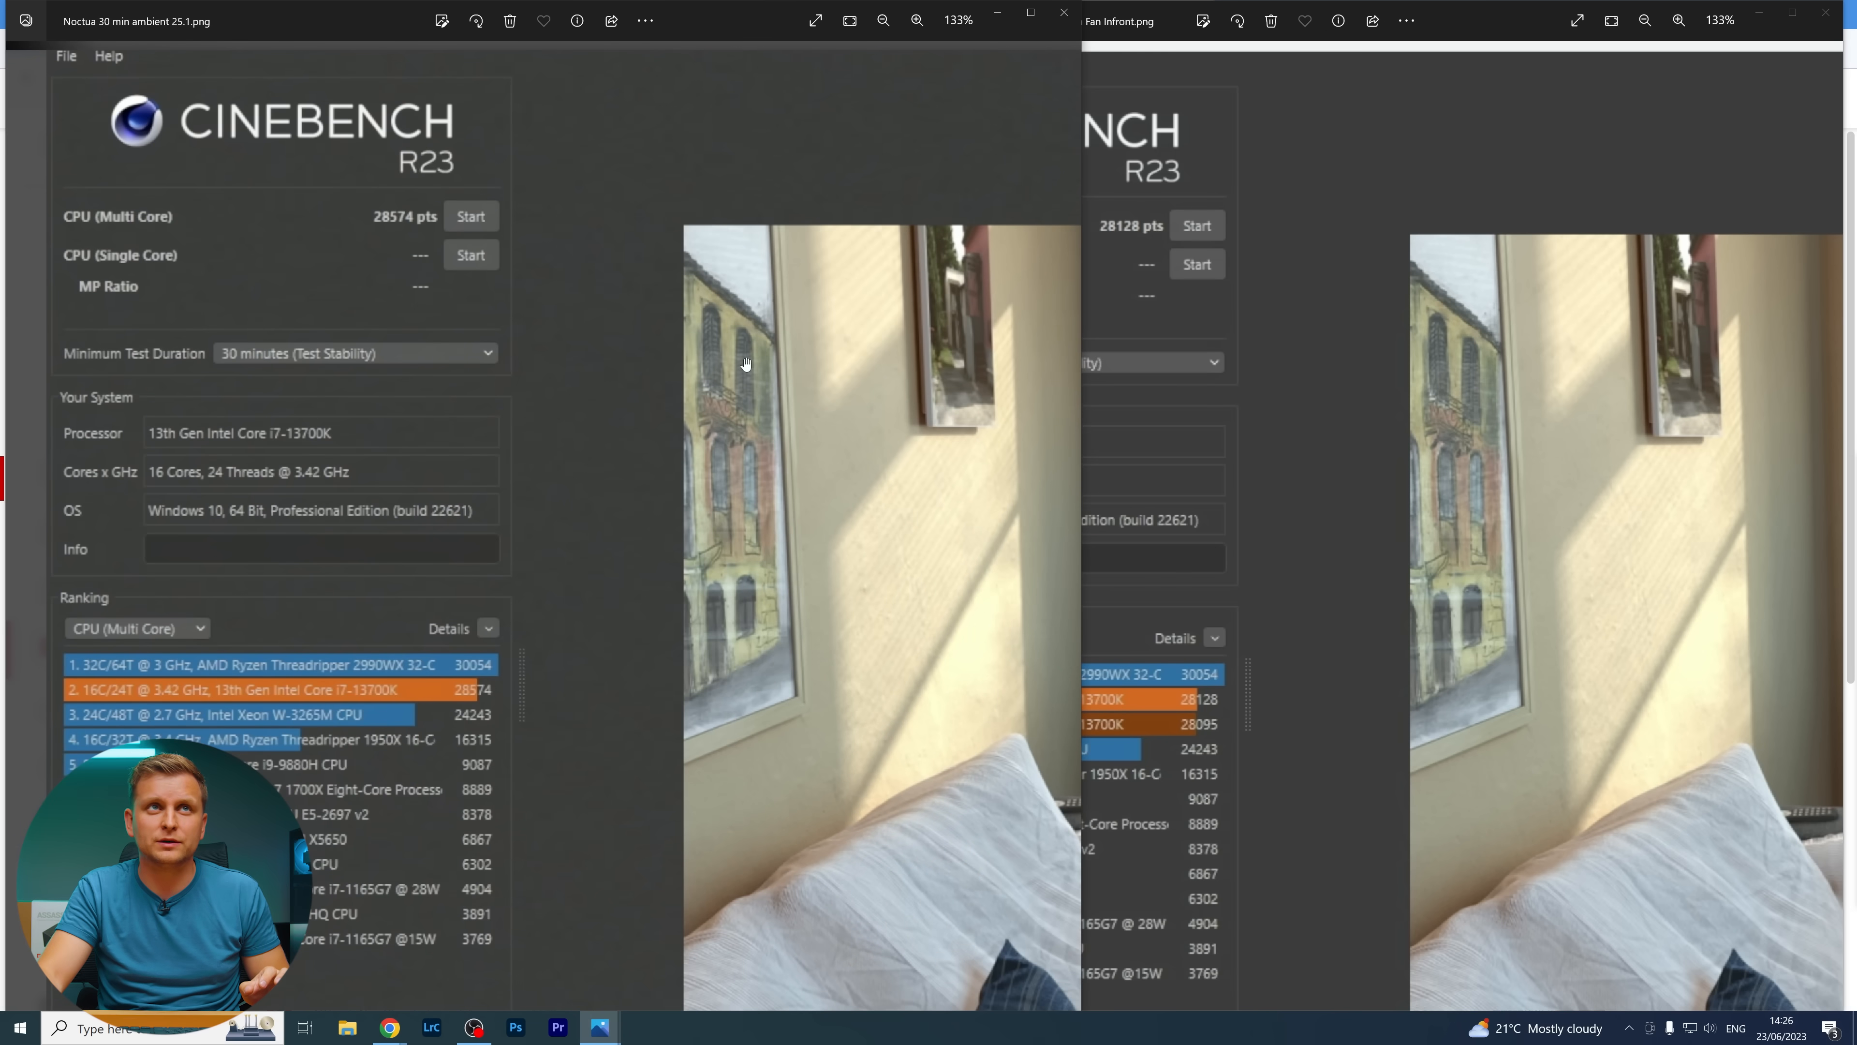
mouse_move(400, 232)
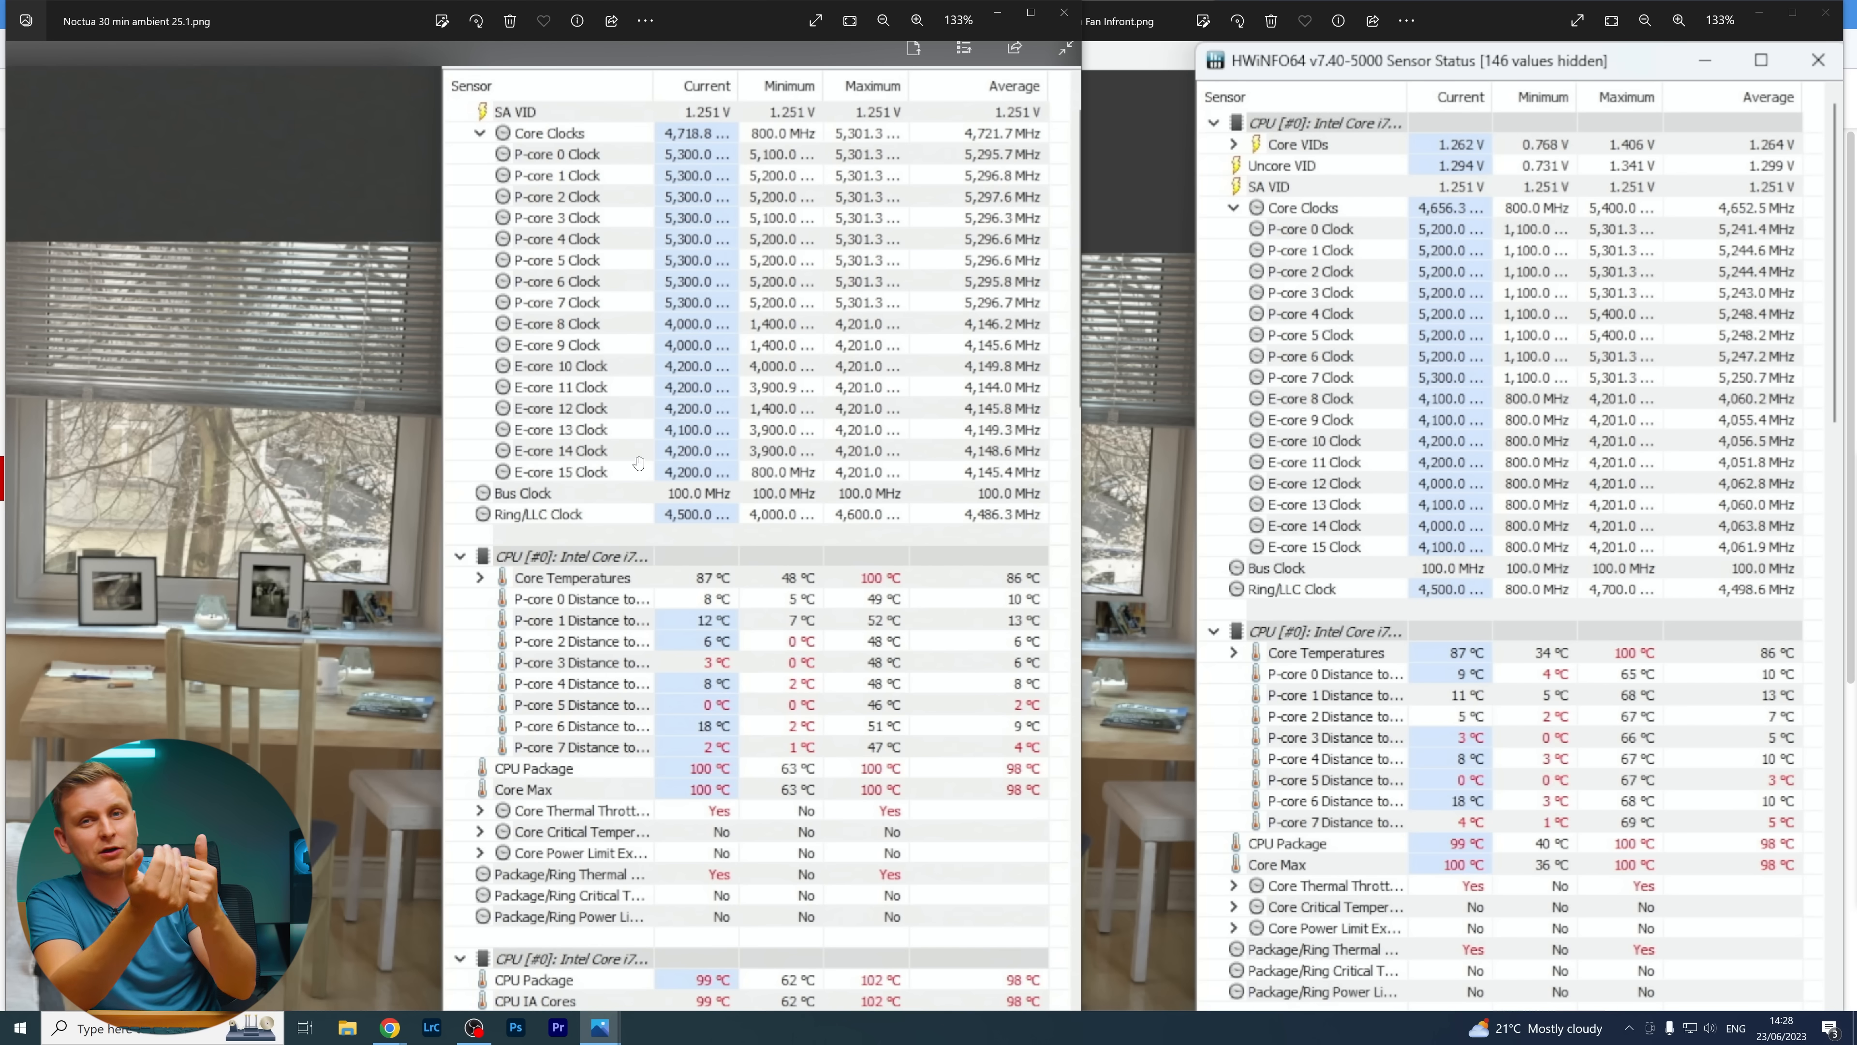
mouse_move(719, 379)
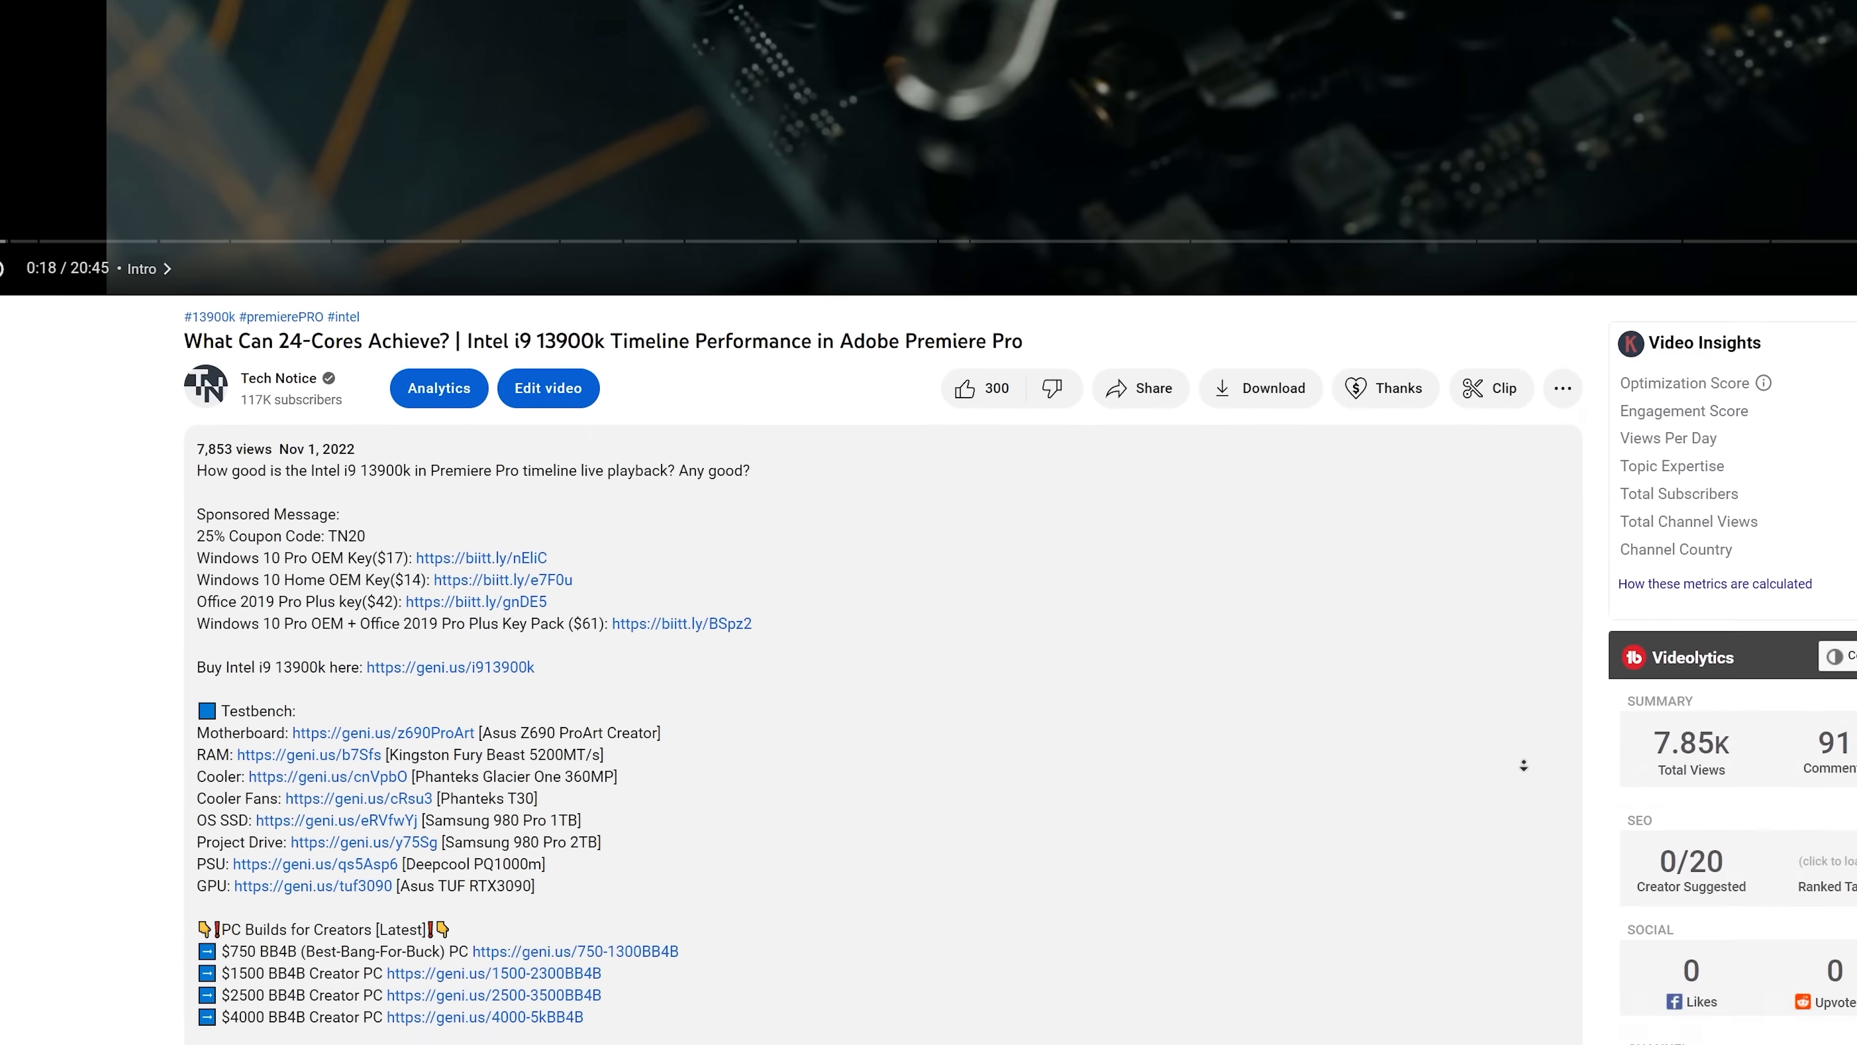
Scroll the expanded video description down to the PC build links and production credits
scroll(down, 3)
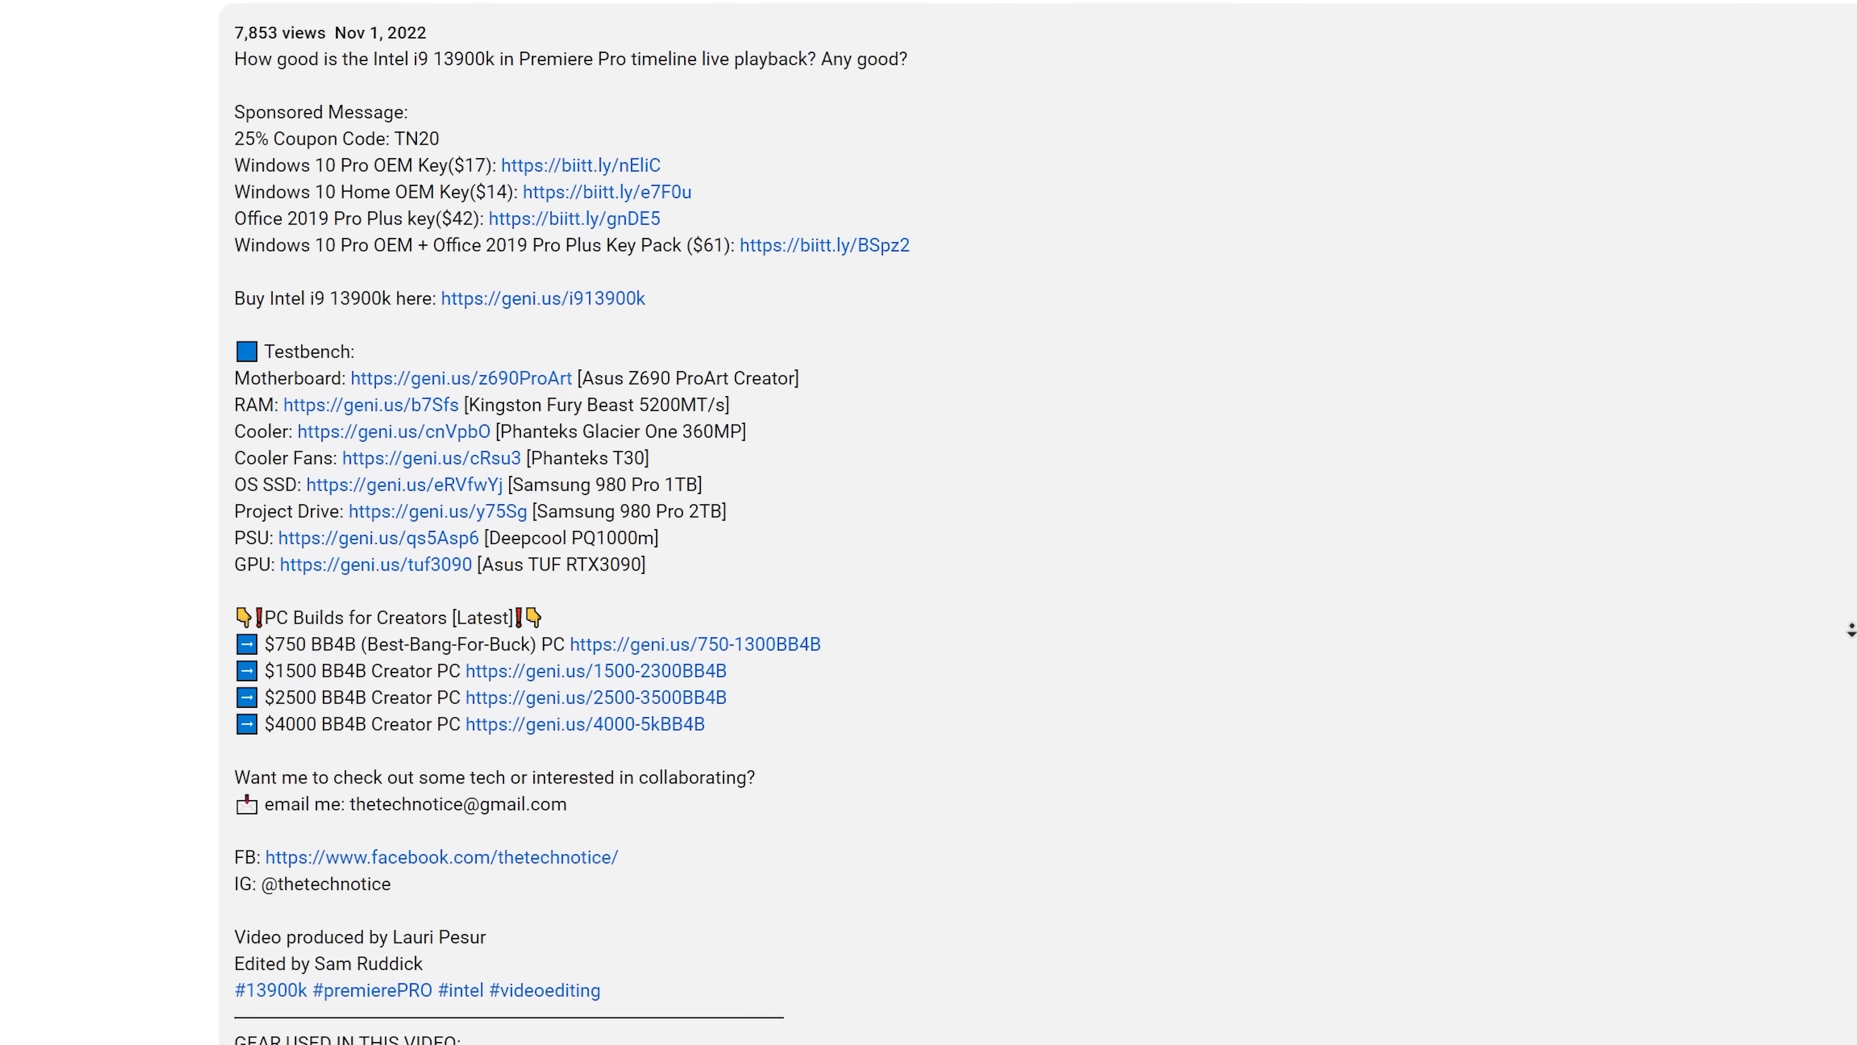